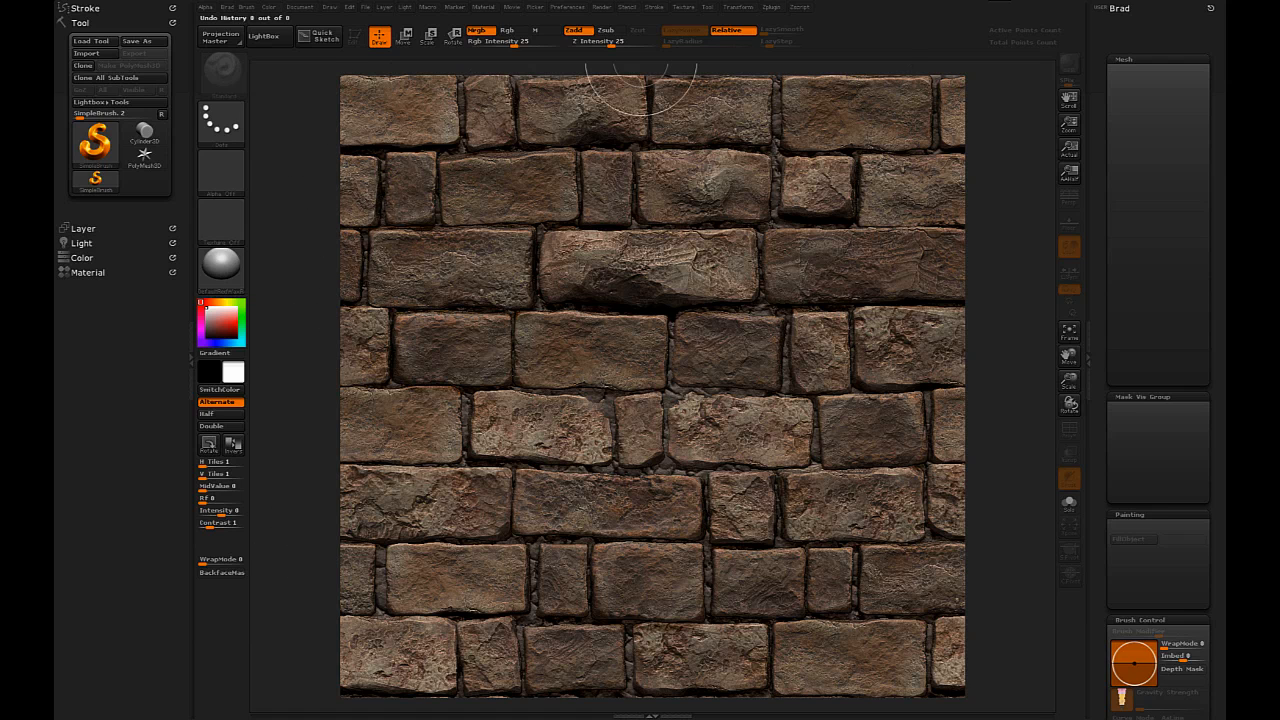
pyautogui.moveTo(320, 300)
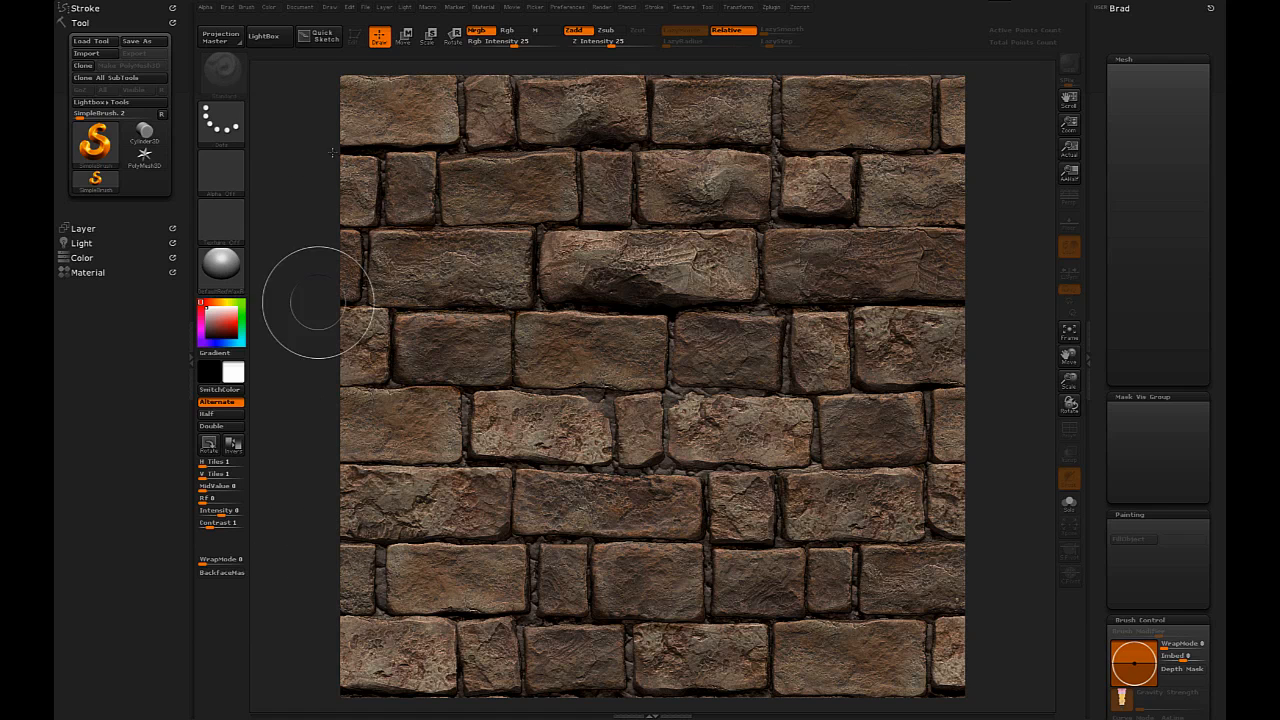
pyautogui.moveTo(296, 304)
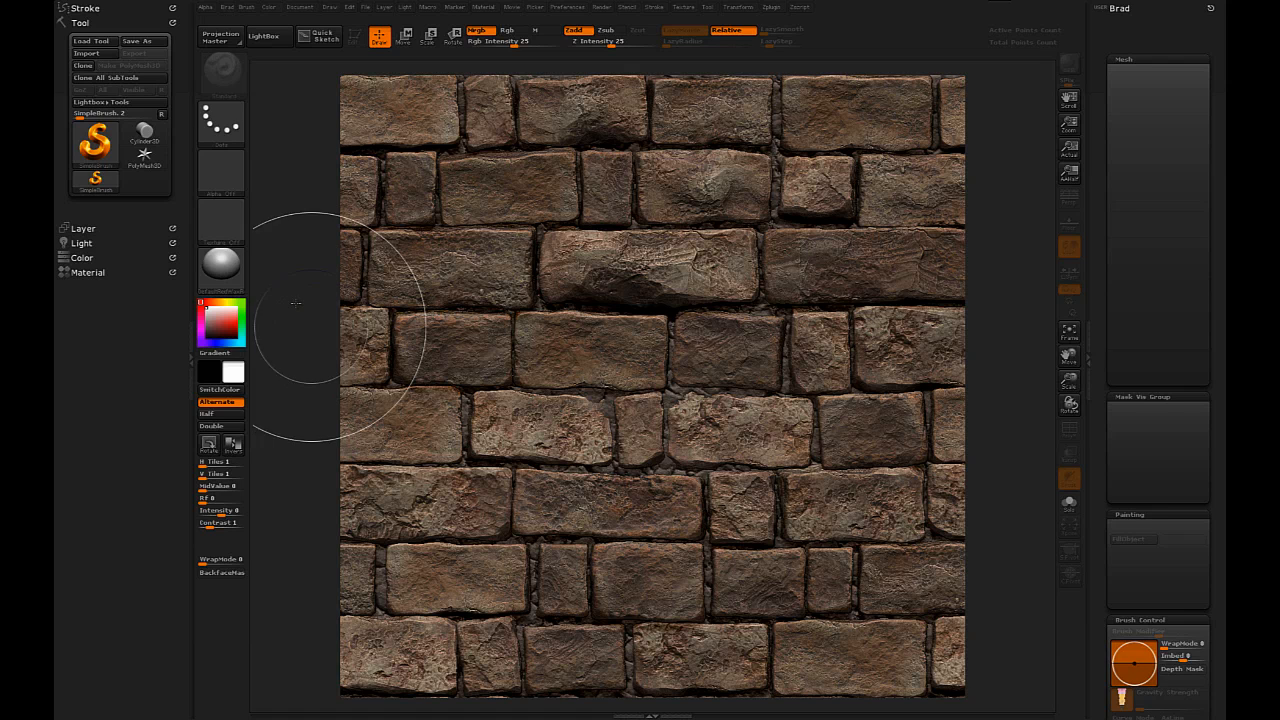
pyautogui.moveTo(276, 280)
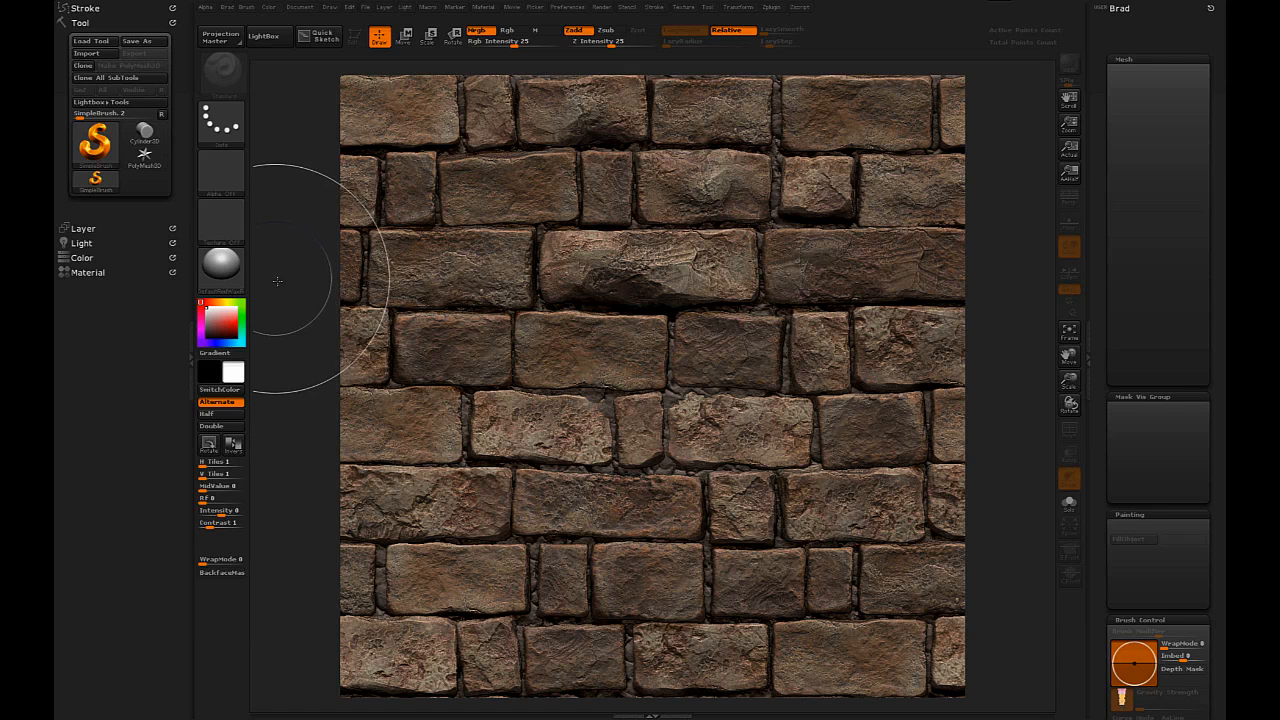
pyautogui.moveTo(300, 240)
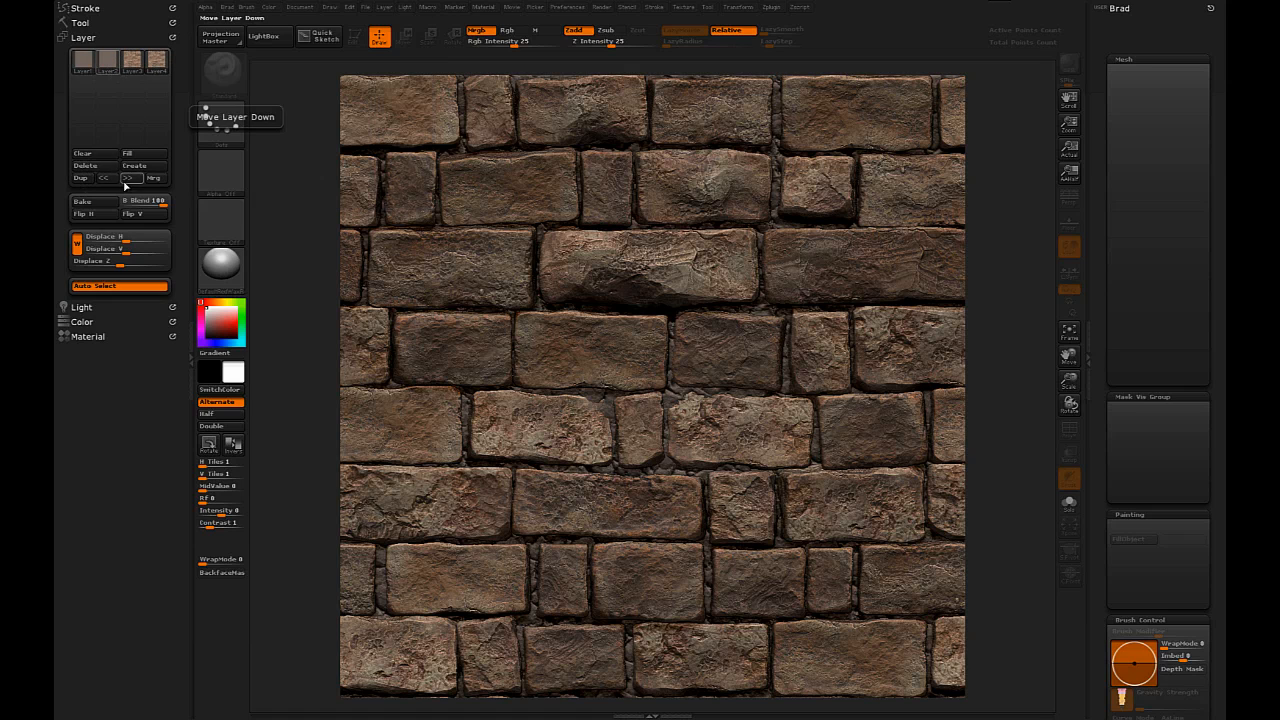
# Merge the current canvas layer down and confirm the Merge Layers prompt.
pyautogui.click(152, 178)
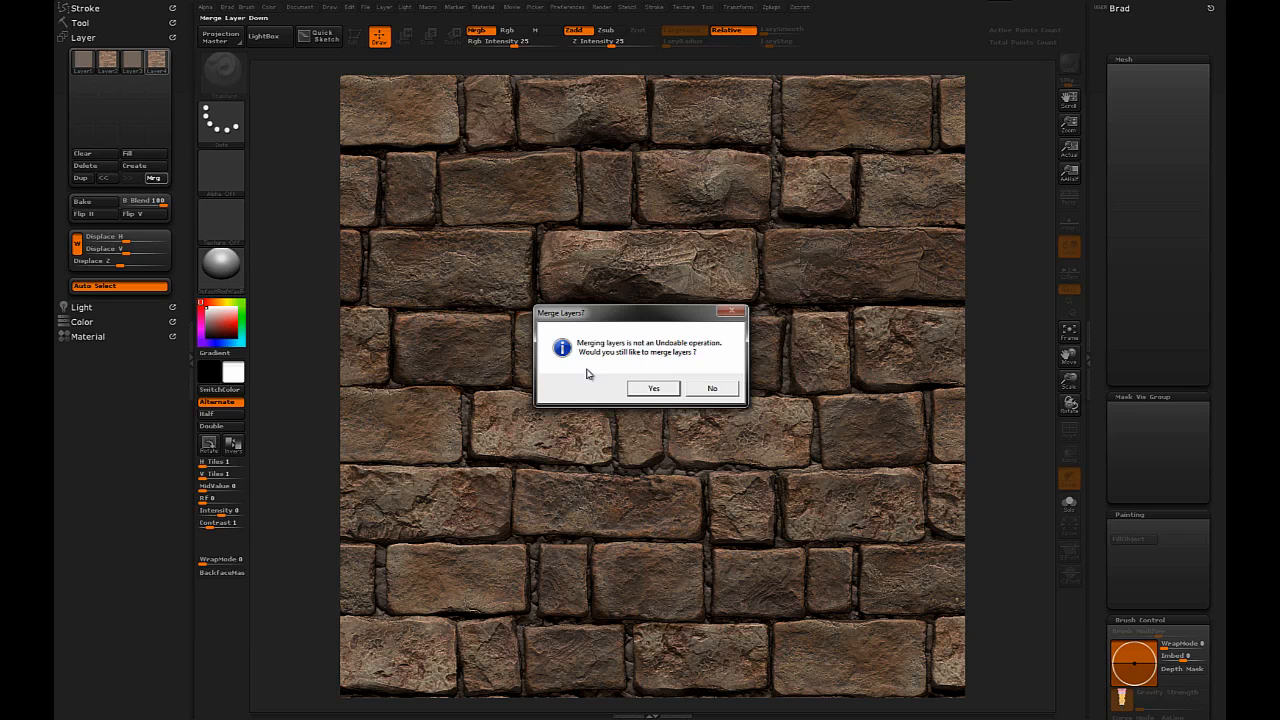
pyautogui.click(652, 388)
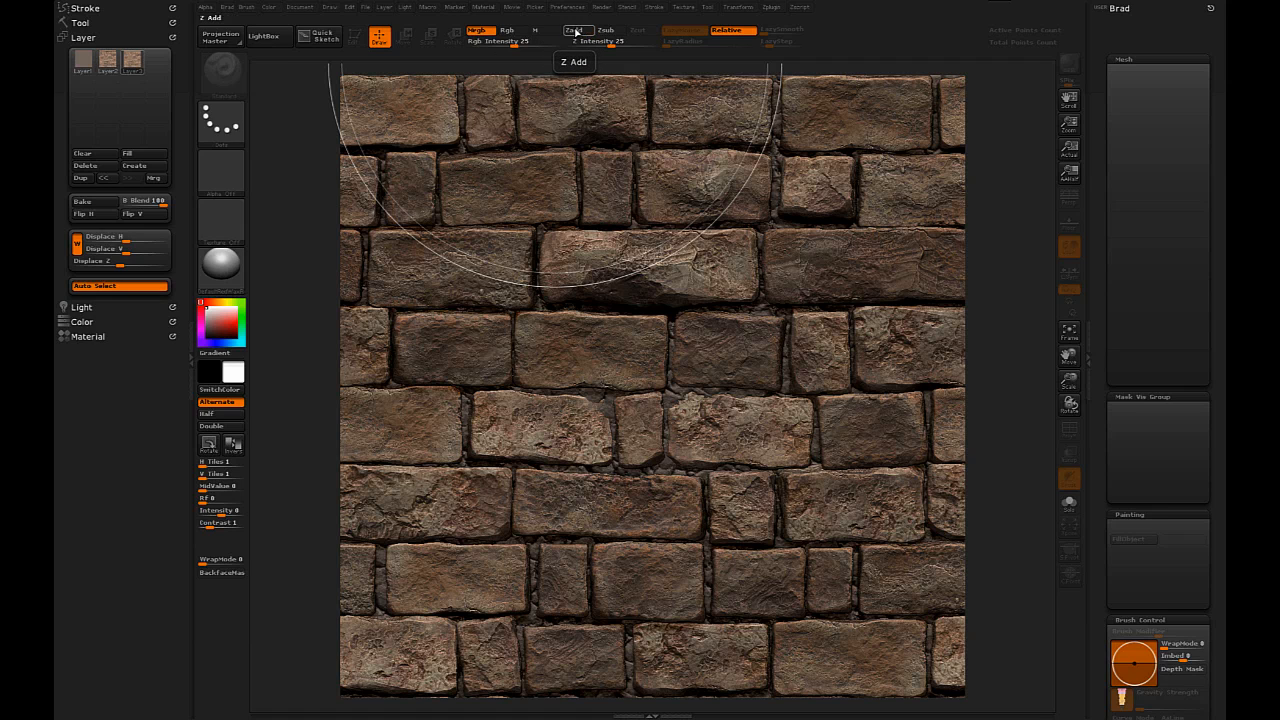
# Apply the plain MatCap White material so the wall shows as colourless grey clay.
pyautogui.click(220, 270)
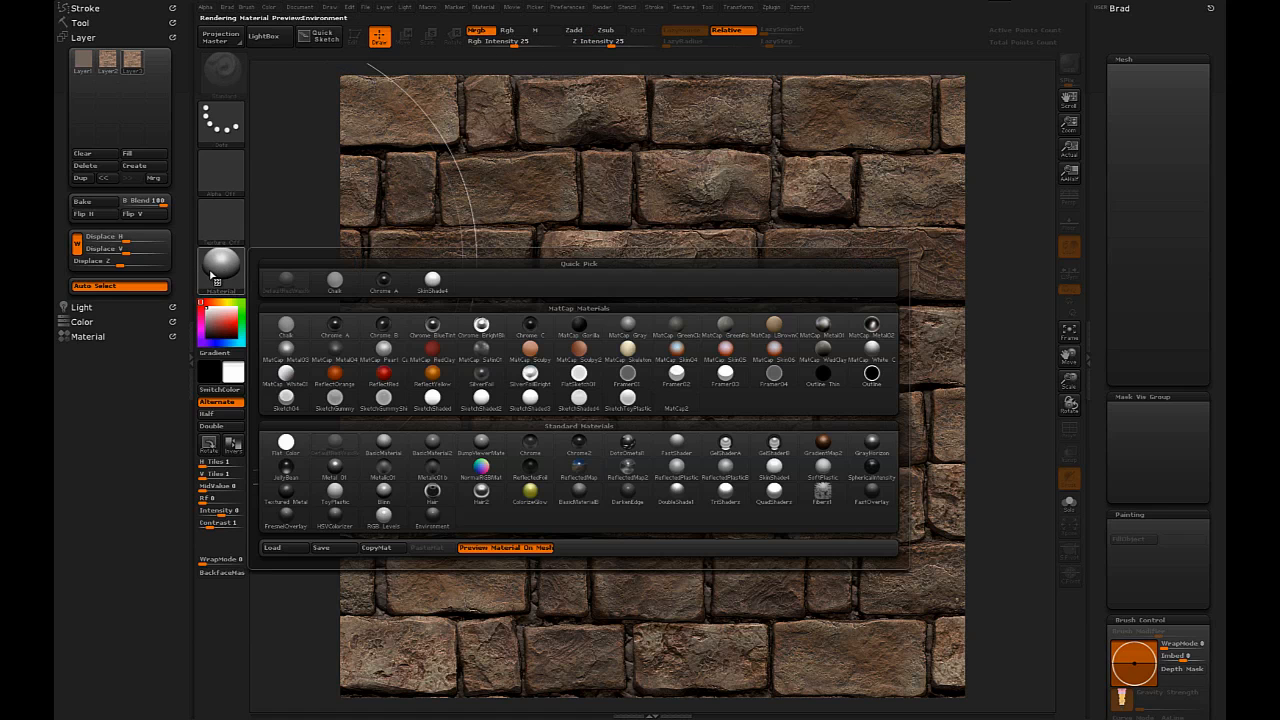
pyautogui.click(286, 376)
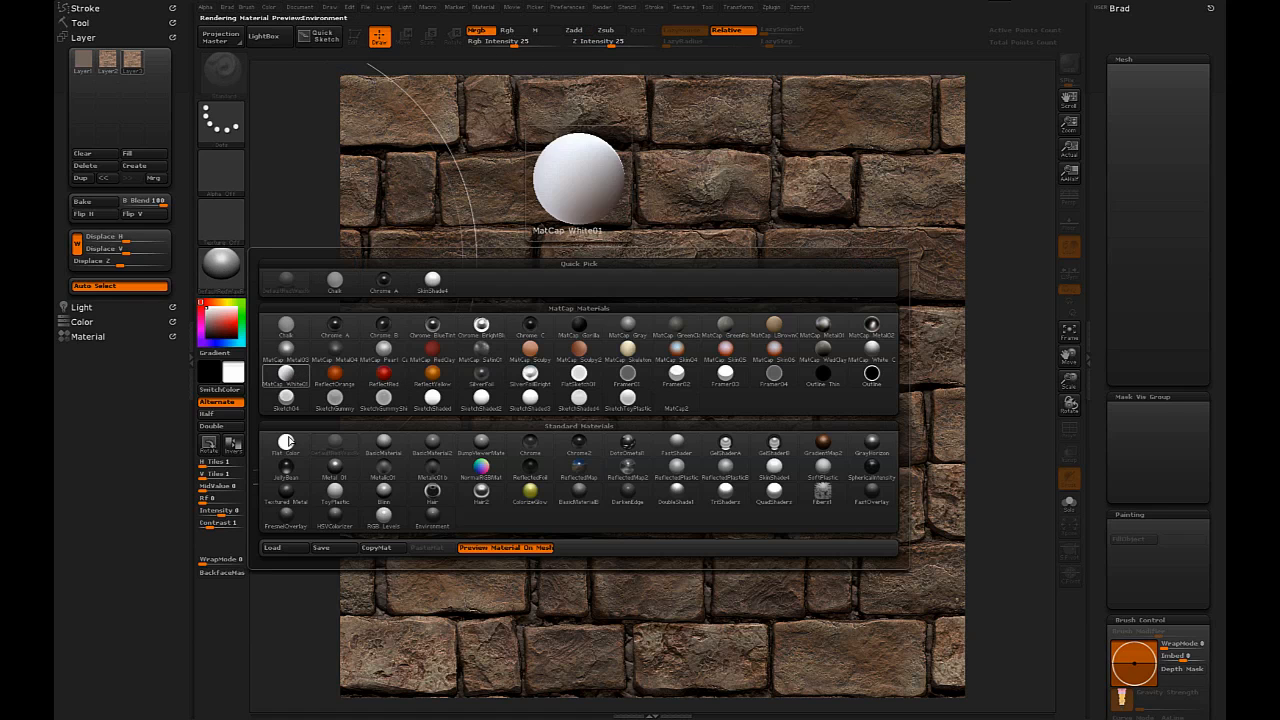
pyautogui.click(286, 442)
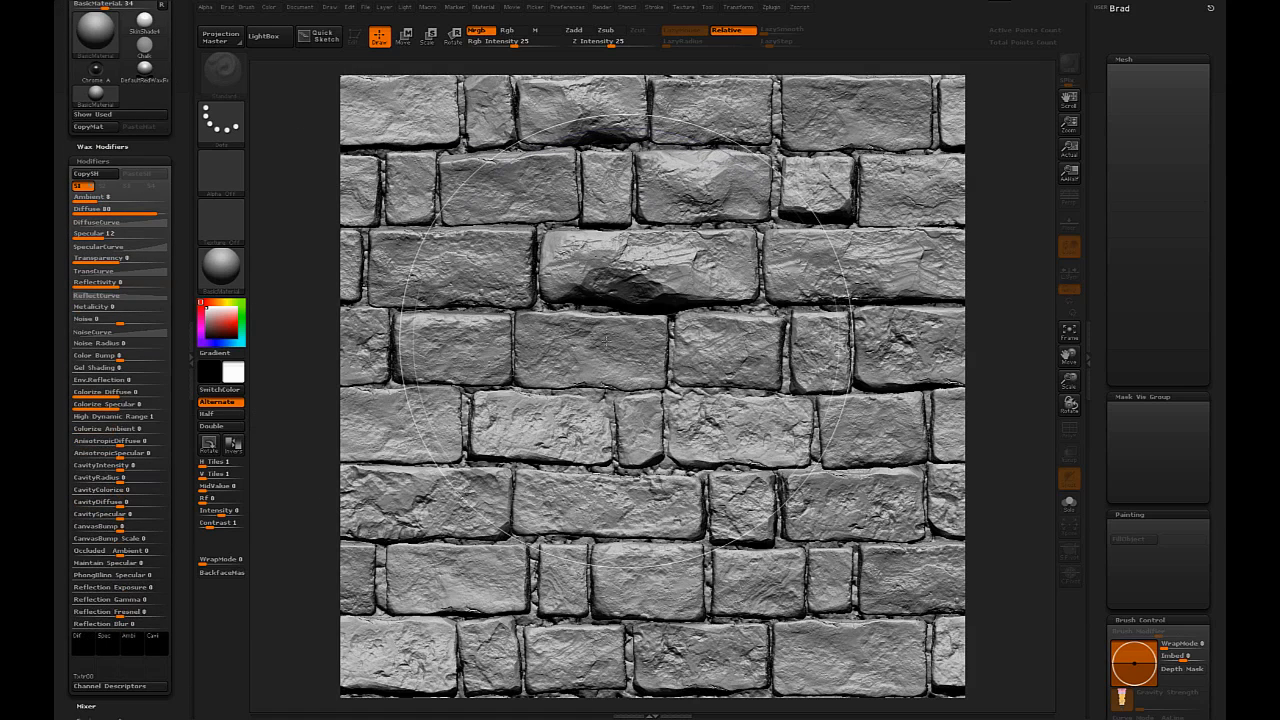
# Bring up the Render menu's Render Properties for the cavity-line render.
pyautogui.click(1108, 22)
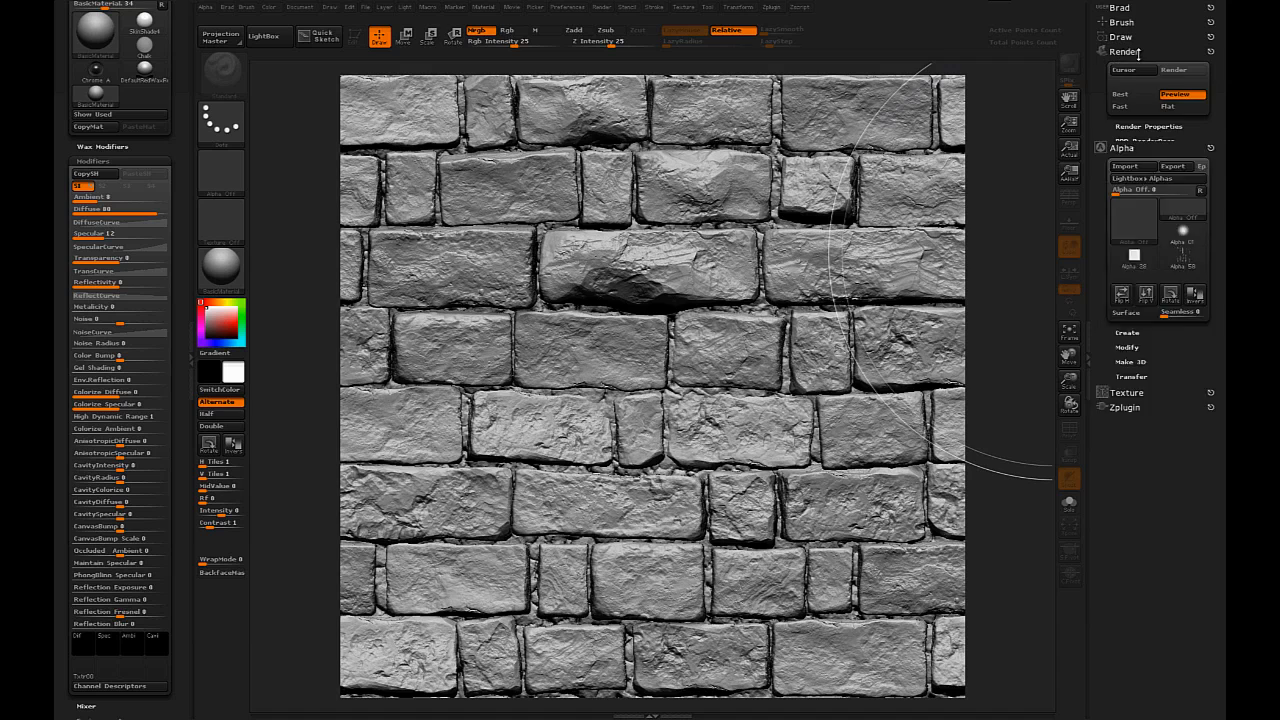
pyautogui.click(1148, 126)
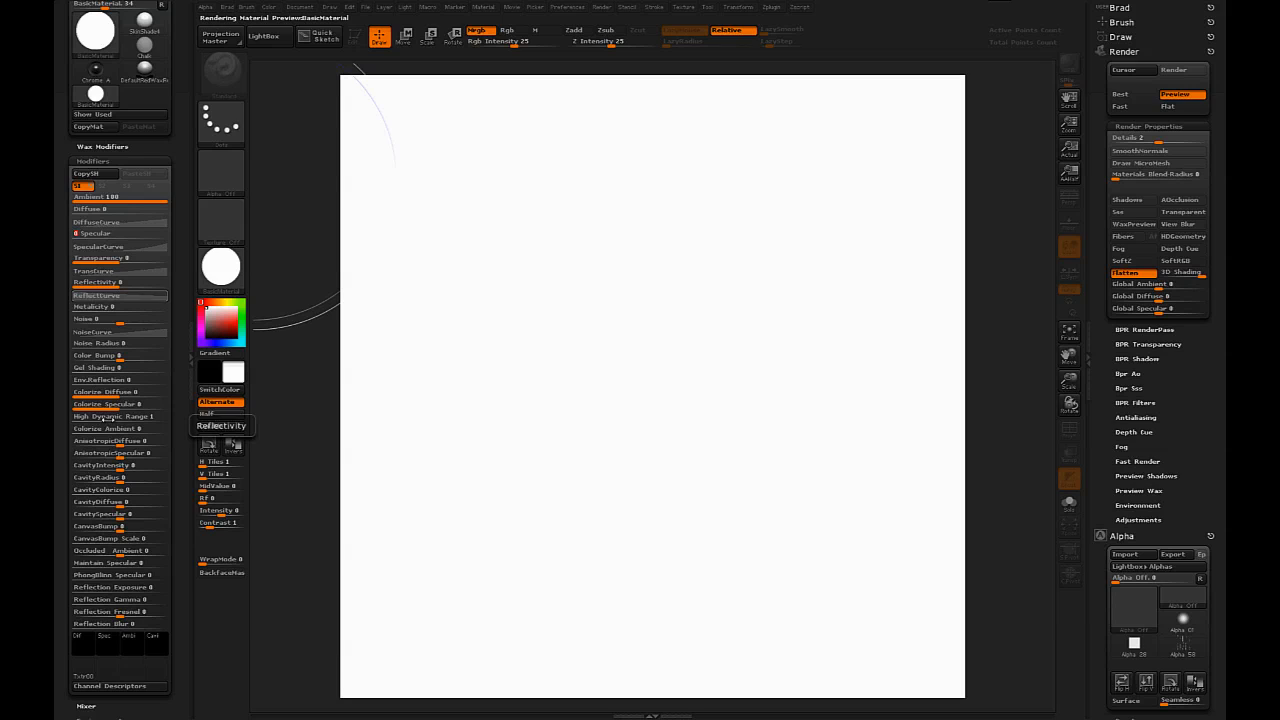
pyautogui.moveTo(104, 464)
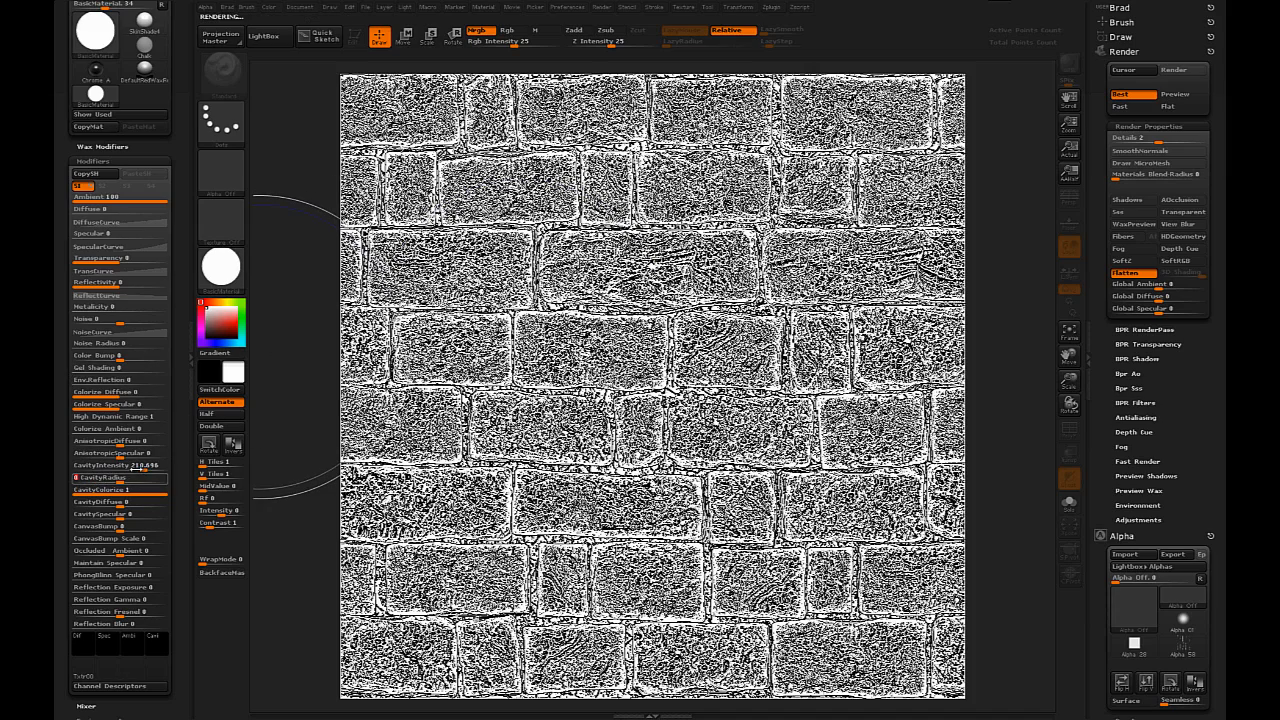
# Run the Best render so white bricks show with black cavity outlines.
pyautogui.click(104, 464)
pyautogui.write('20')
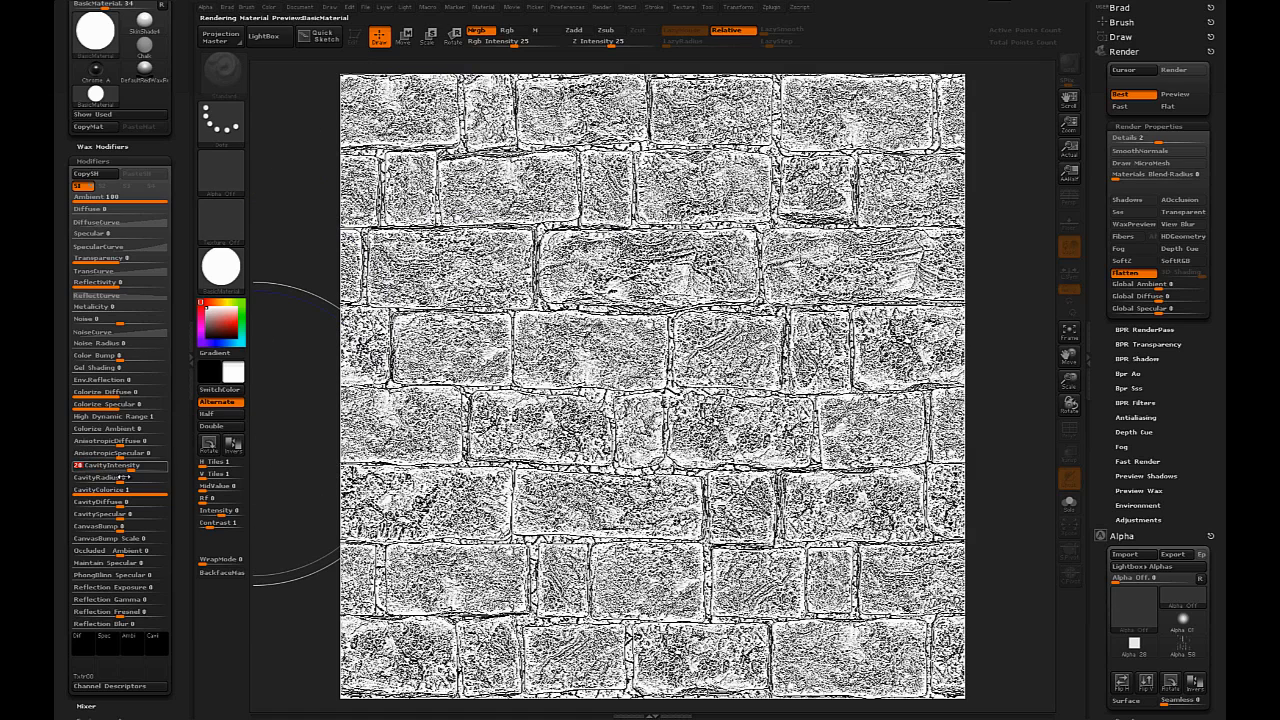
pyautogui.moveTo(104, 476)
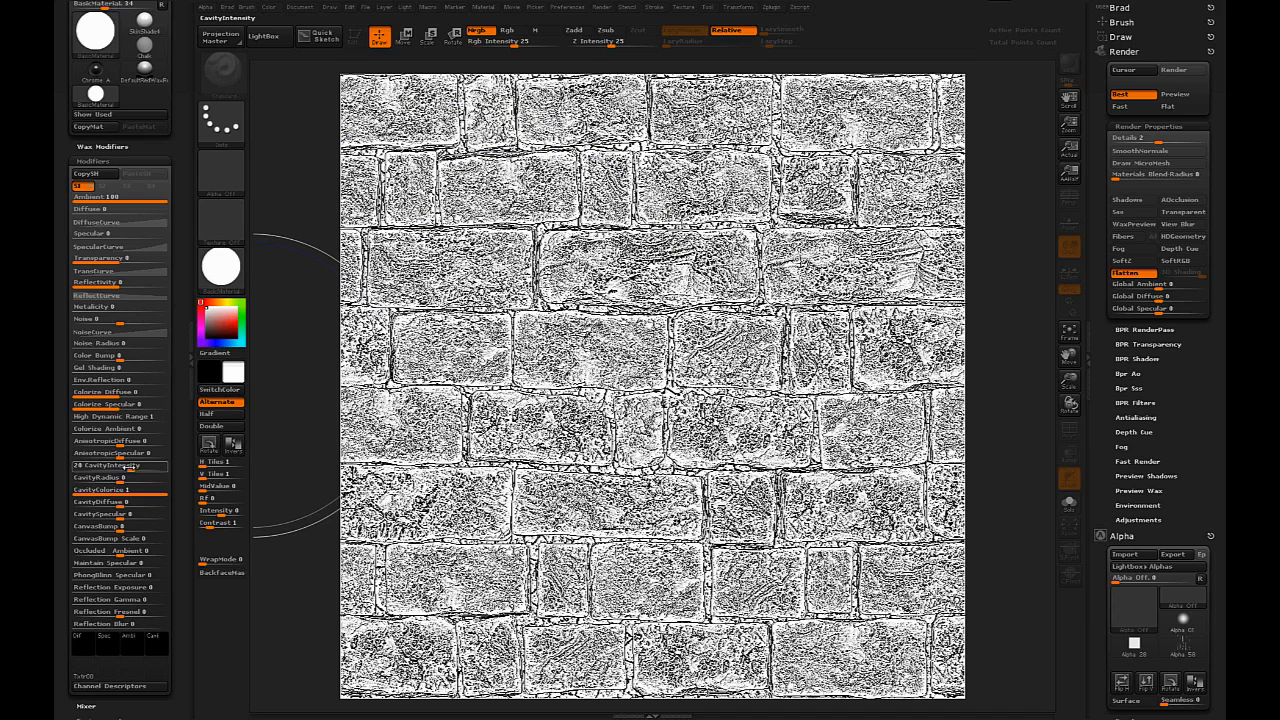
# Thicken the dark crevice lines, then send the canvas layers to Photoshop via GoZ.
pyautogui.moveTo(120, 464); pyautogui.dragTo(96, 464)
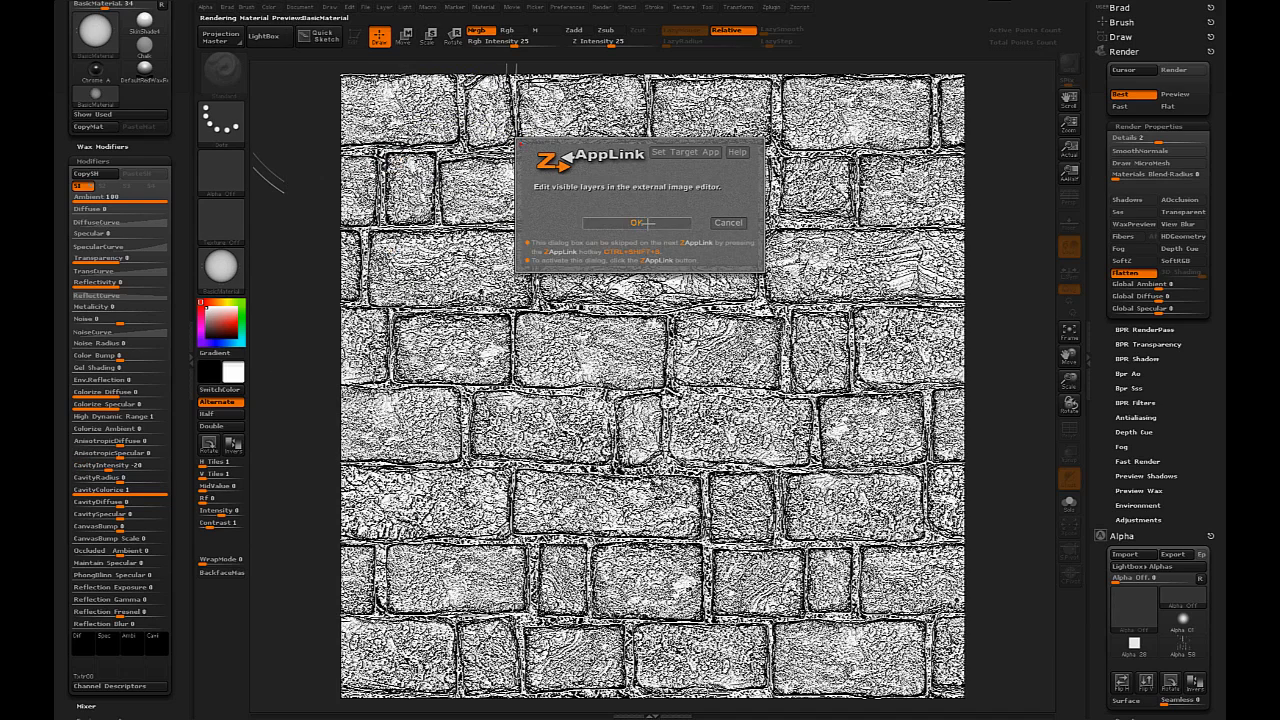
pyautogui.click(640, 222)
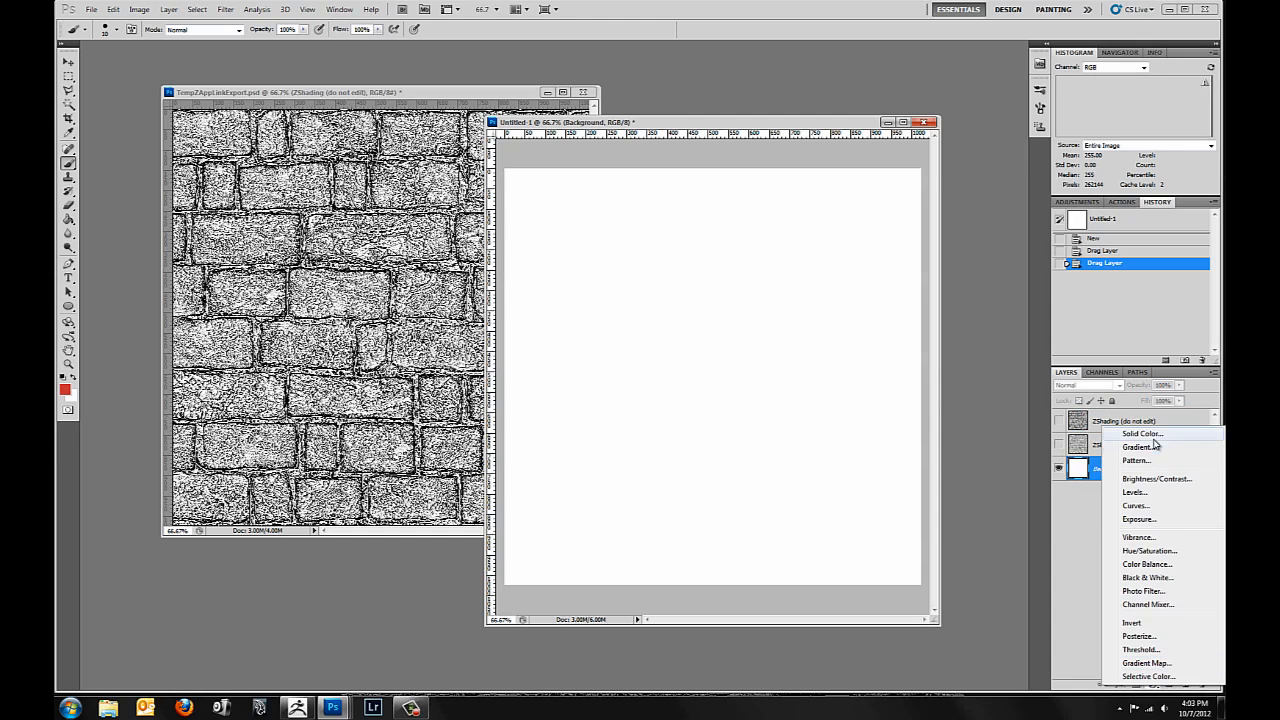
# Add a grey Solid Color fill layer and rename the render layer 'cavity valleys'.
pyautogui.click(1140, 432)
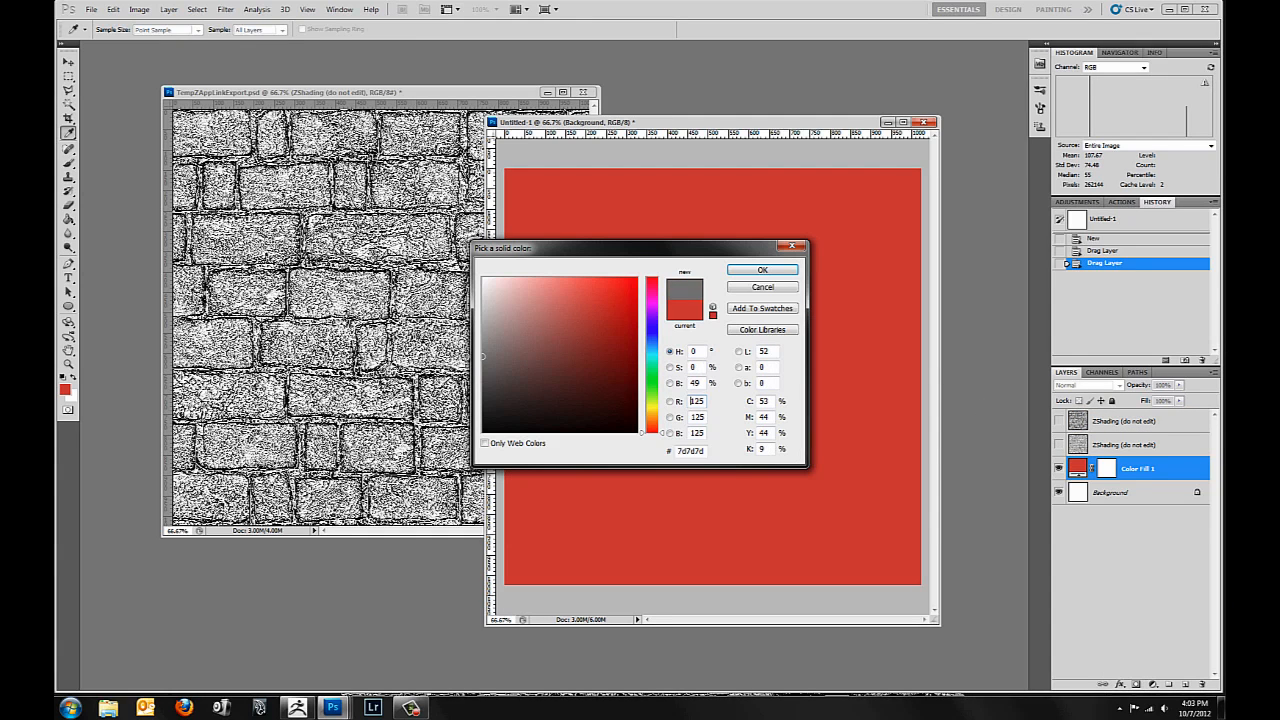
pyautogui.click(762, 270)
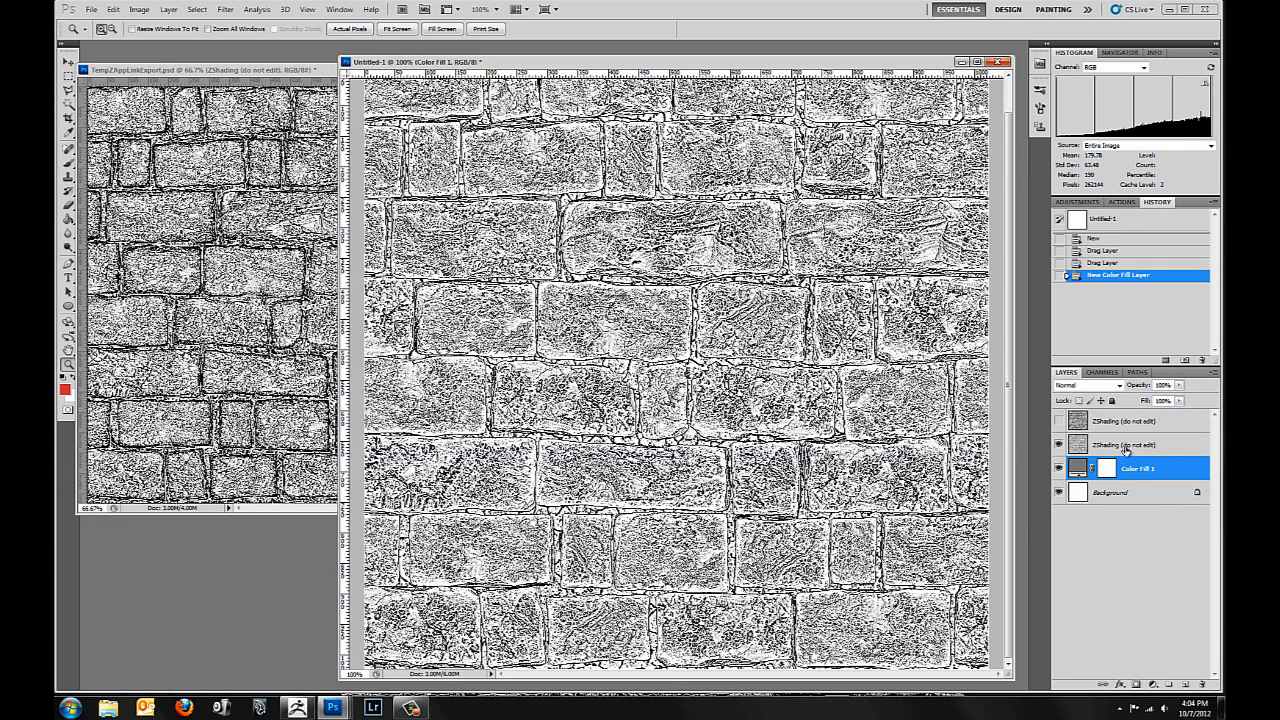
pyautogui.doubleClick(1124, 444)
pyautogui.write('cavity valleus')
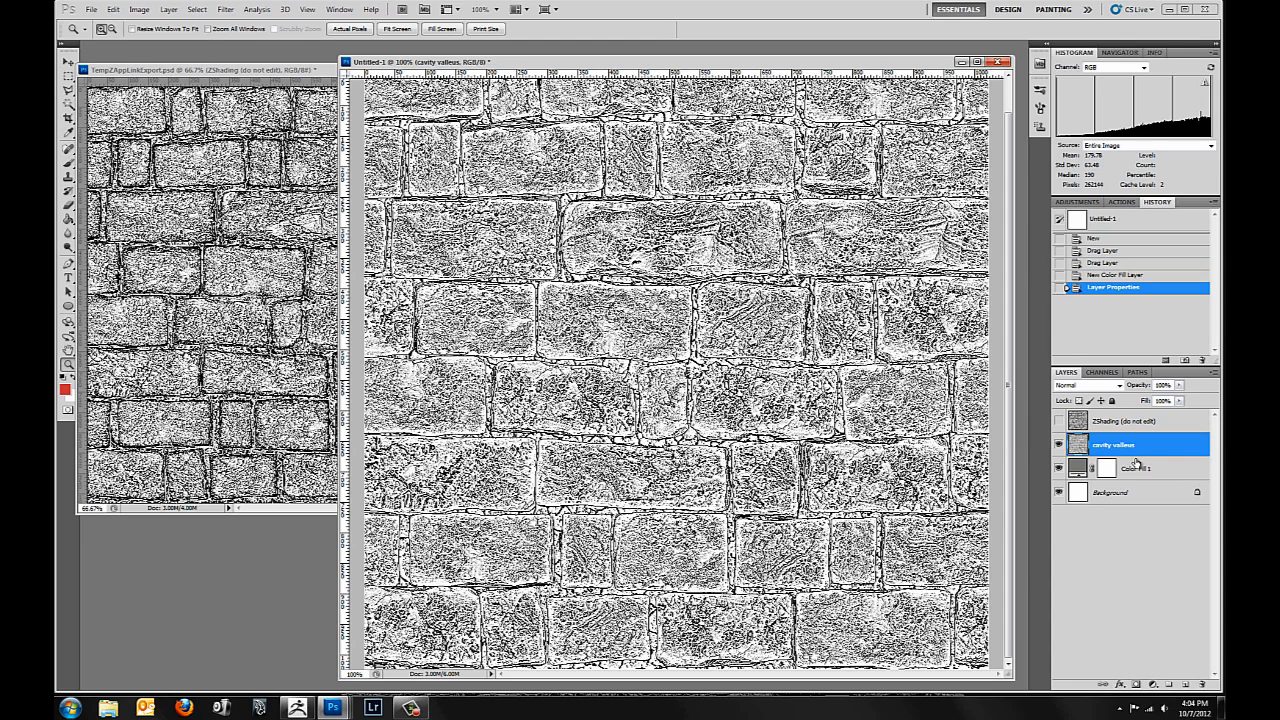
pyautogui.doubleClick(1112, 444)
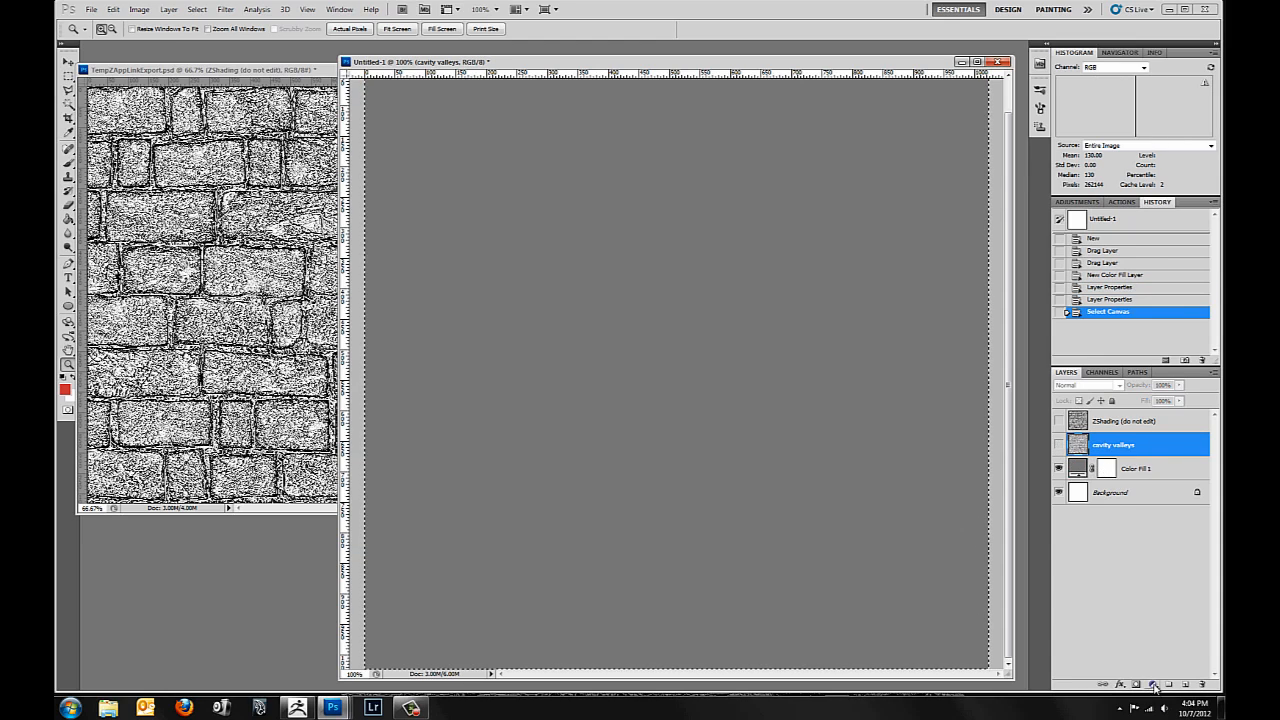
# Add a reddish Solid Color fill layer masked to the crevices, then head back via GoZ.
pyautogui.click(1152, 684)
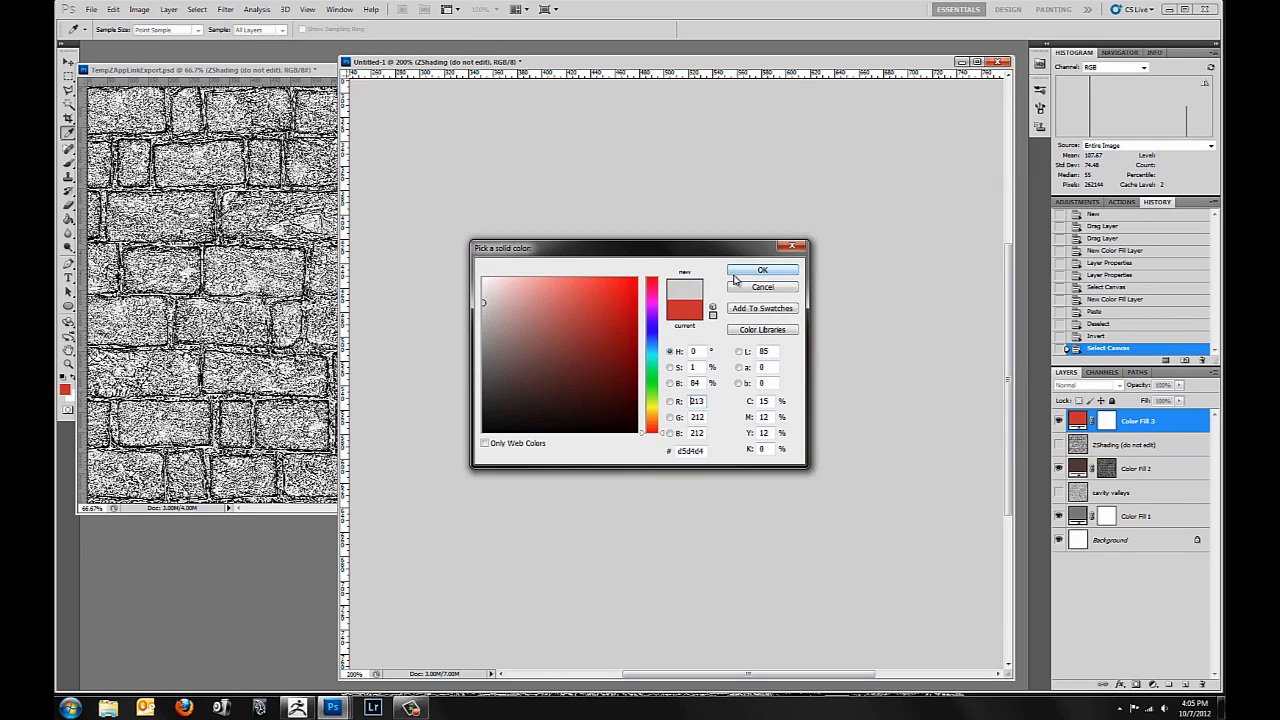
pyautogui.click(762, 270)
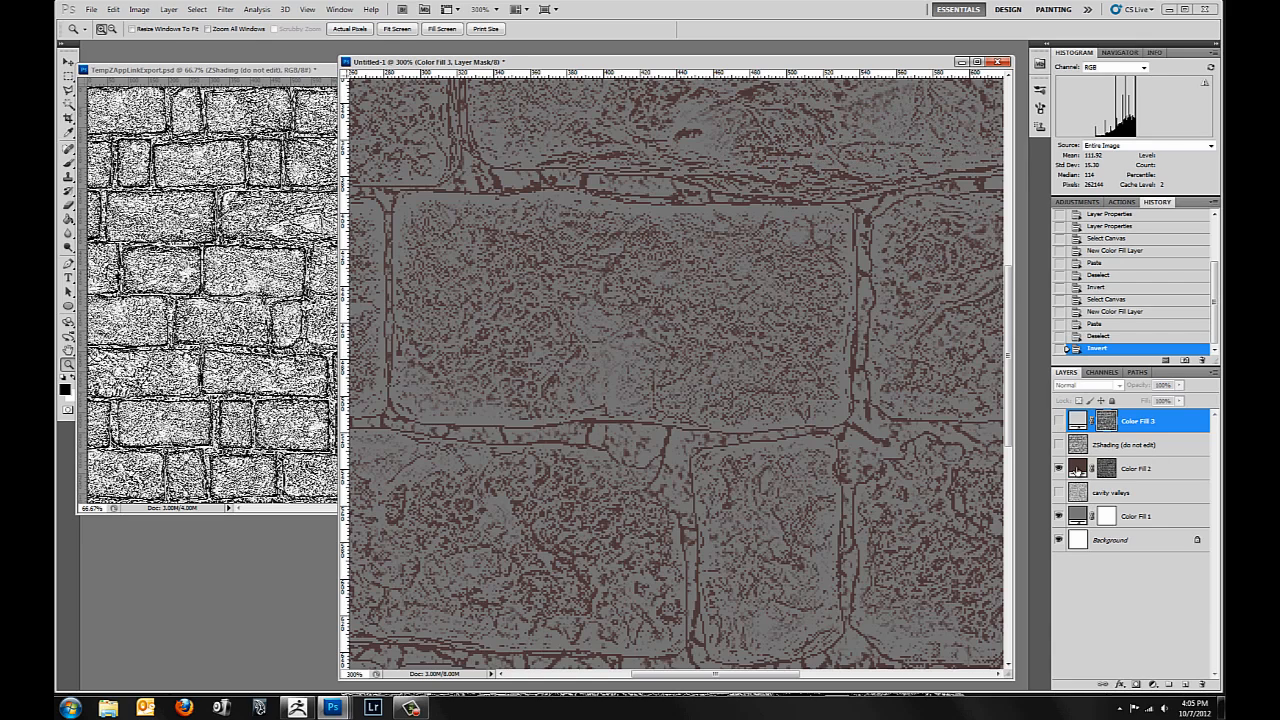
pyautogui.click(1140, 468)
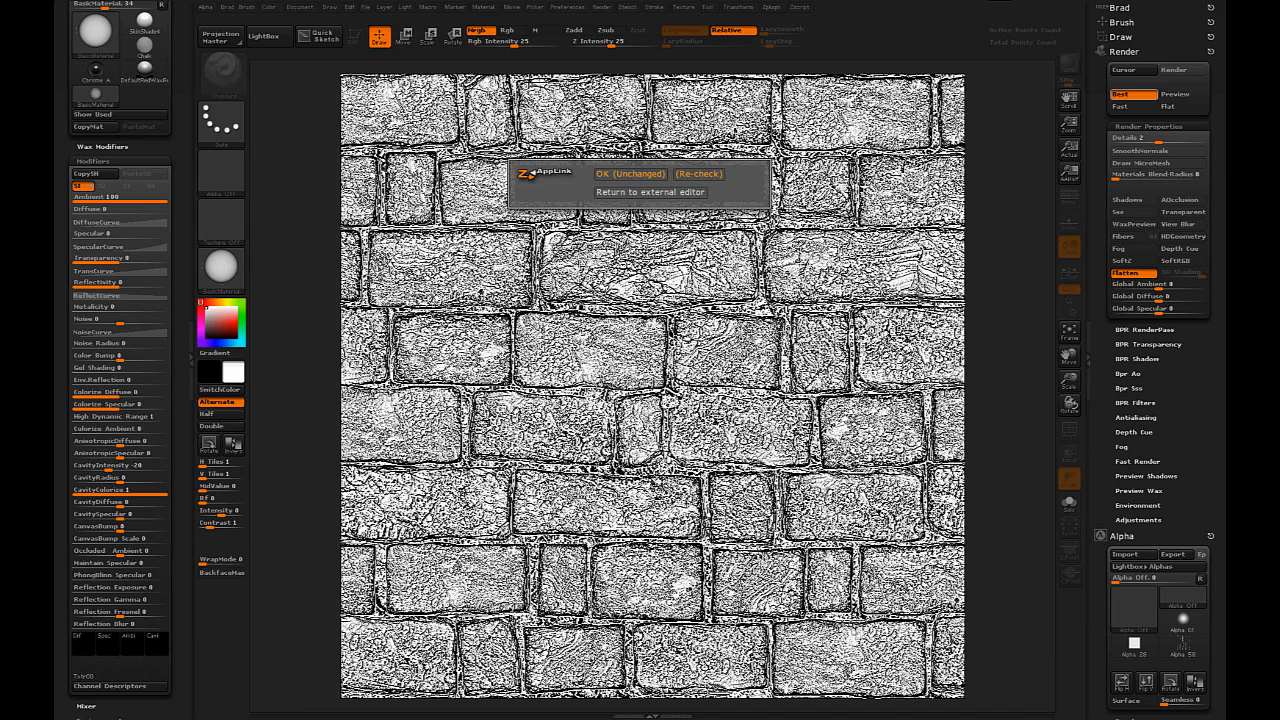
# Return to ZBrush and pick a material giving black bricks with white mortar edges.
pyautogui.click(630, 172)
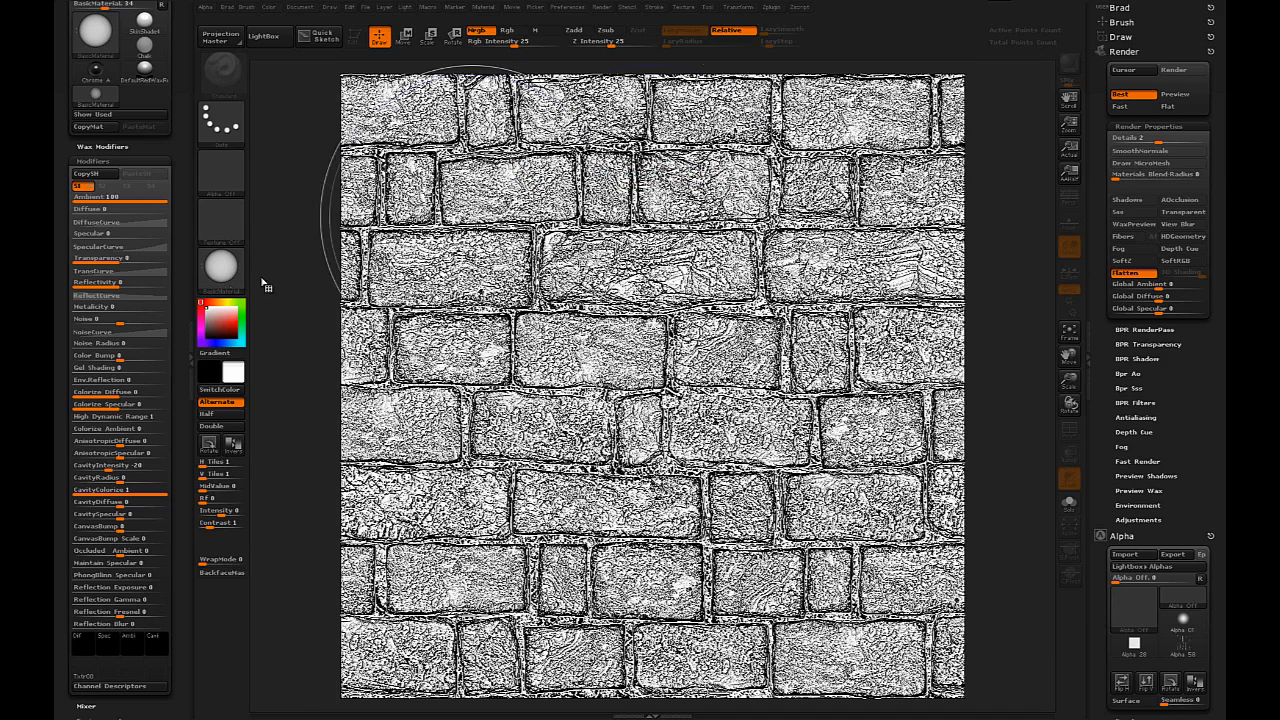
pyautogui.click(220, 270)
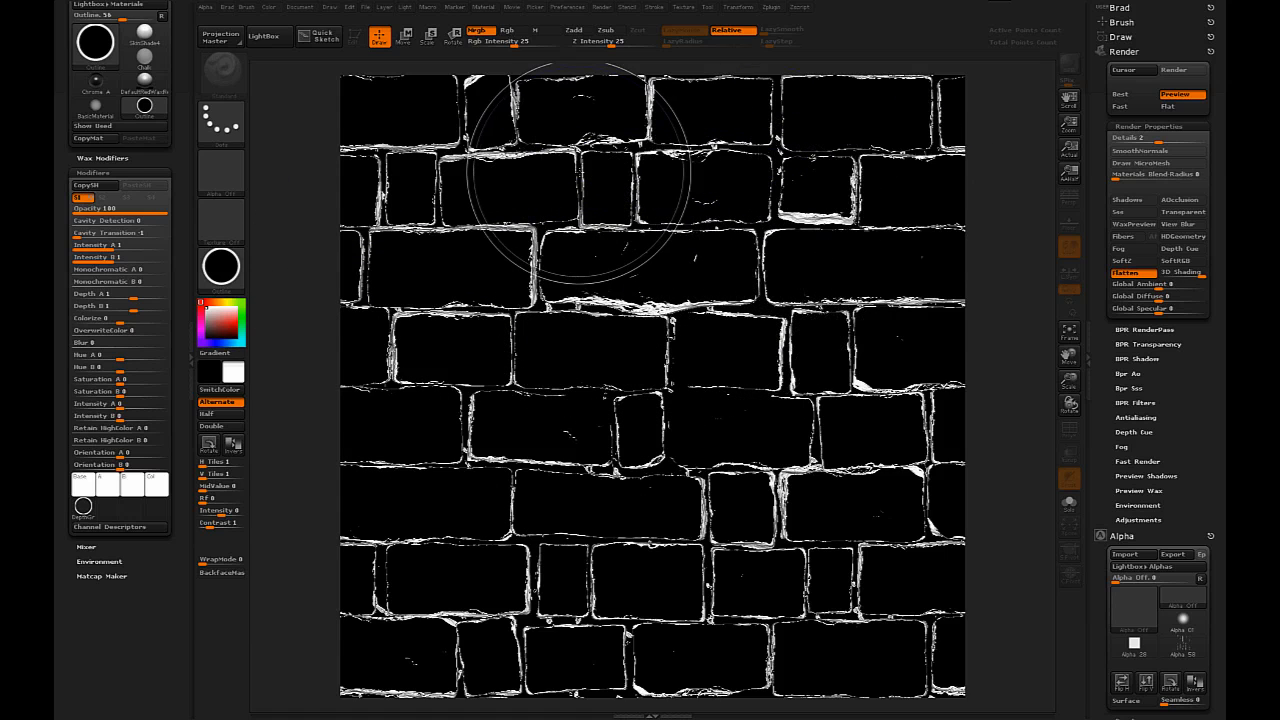
pyautogui.moveTo(504, 204)
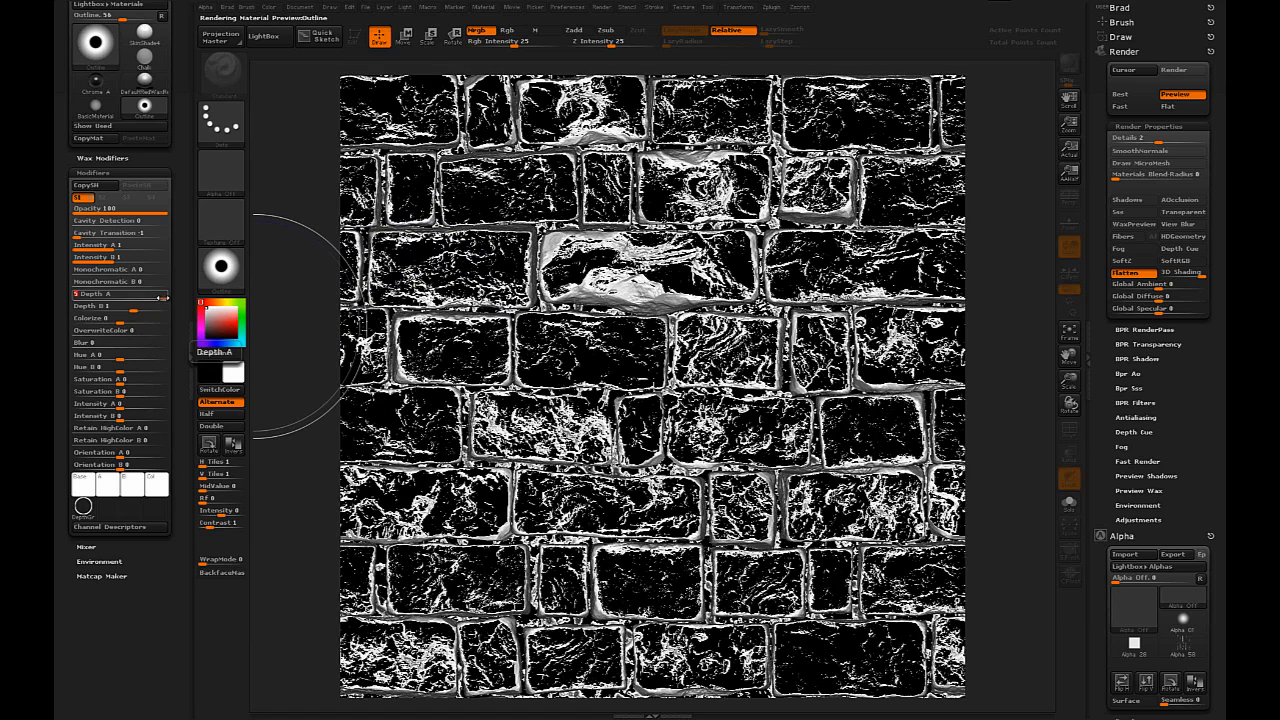
pyautogui.moveTo(222, 320)
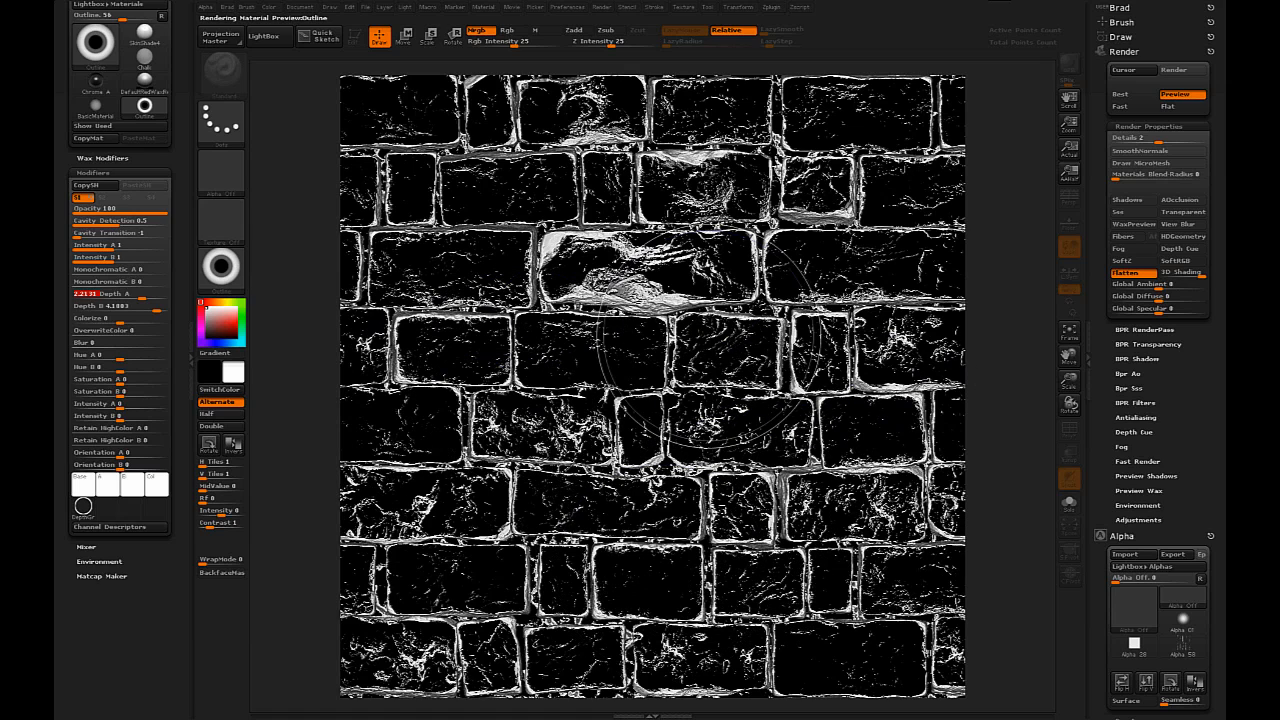
# Export the highlight-streaked brick render to Photoshop via Document > Export.
pyautogui.click(300, 8)
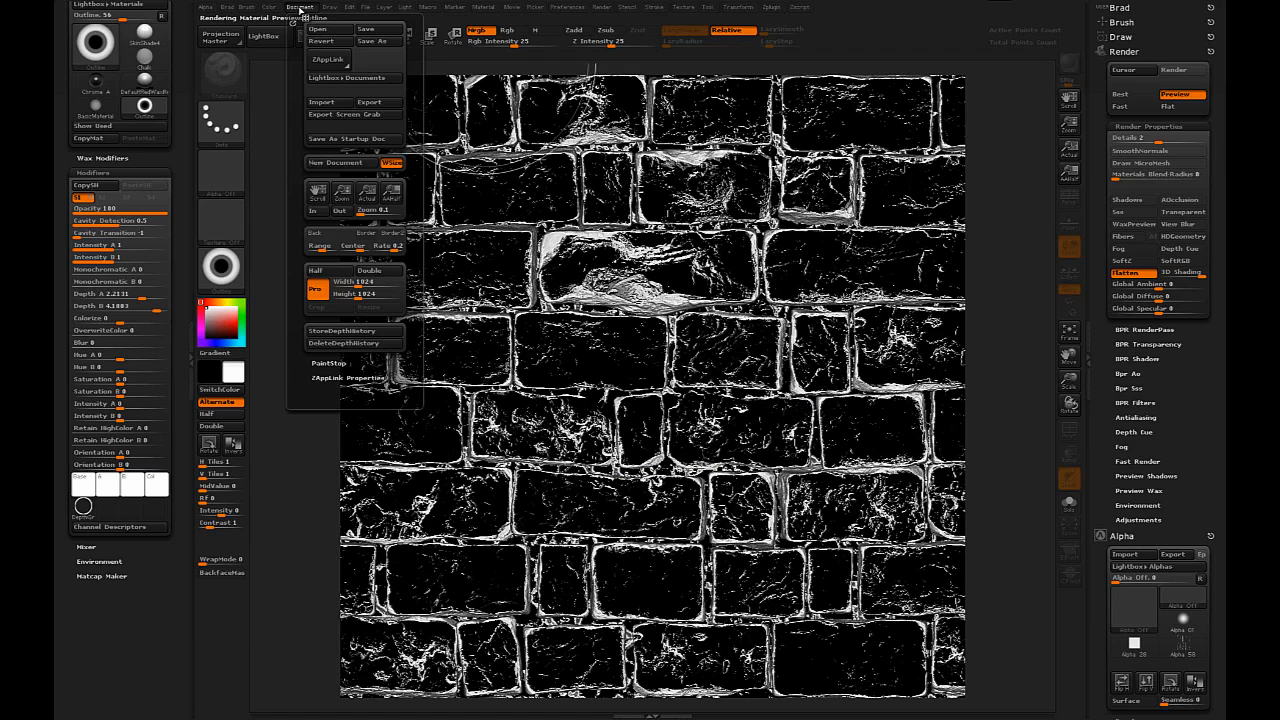
pyautogui.click(302, 8)
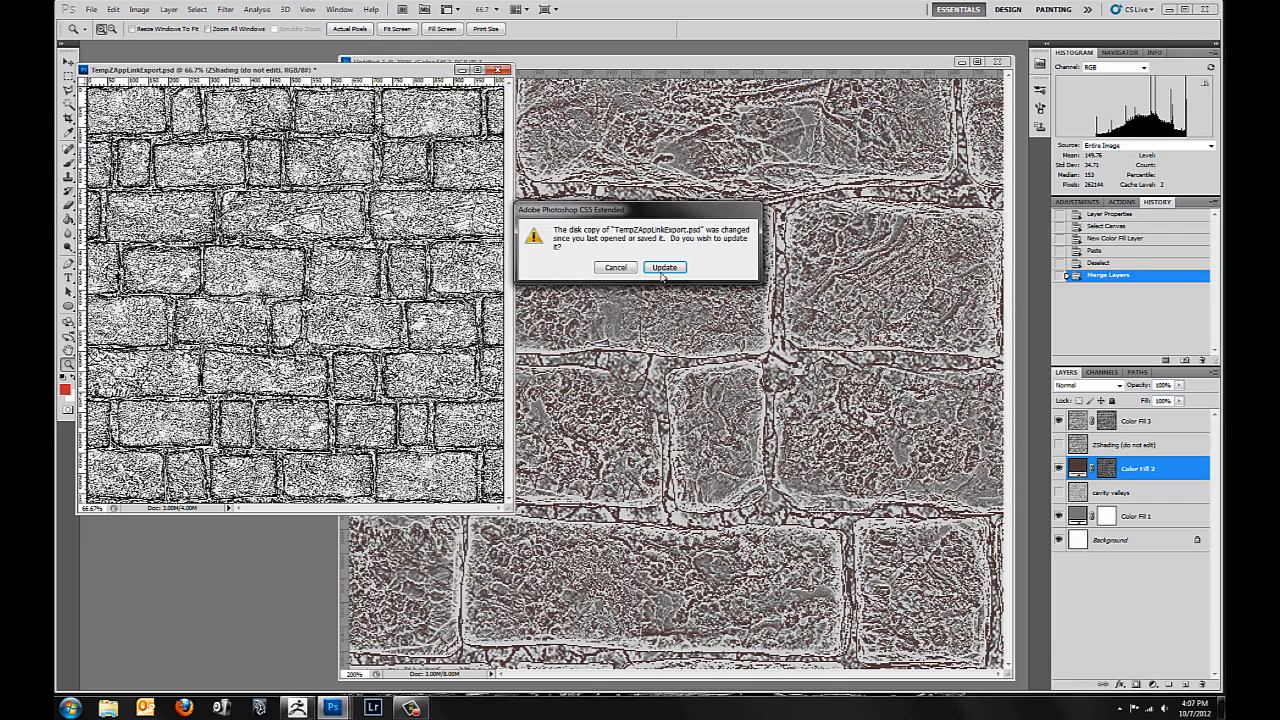
# Update the changed render file and add another Solid Color fill layer above it.
pyautogui.click(664, 268)
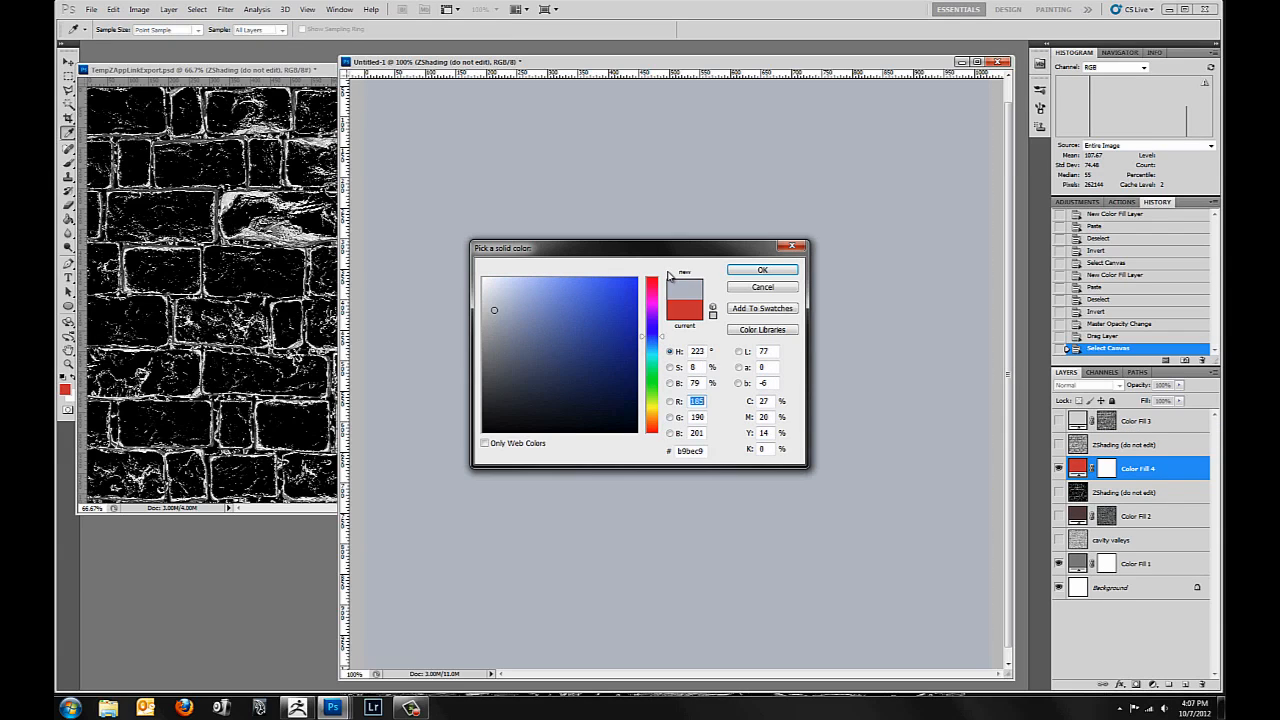
pyautogui.click(760, 268)
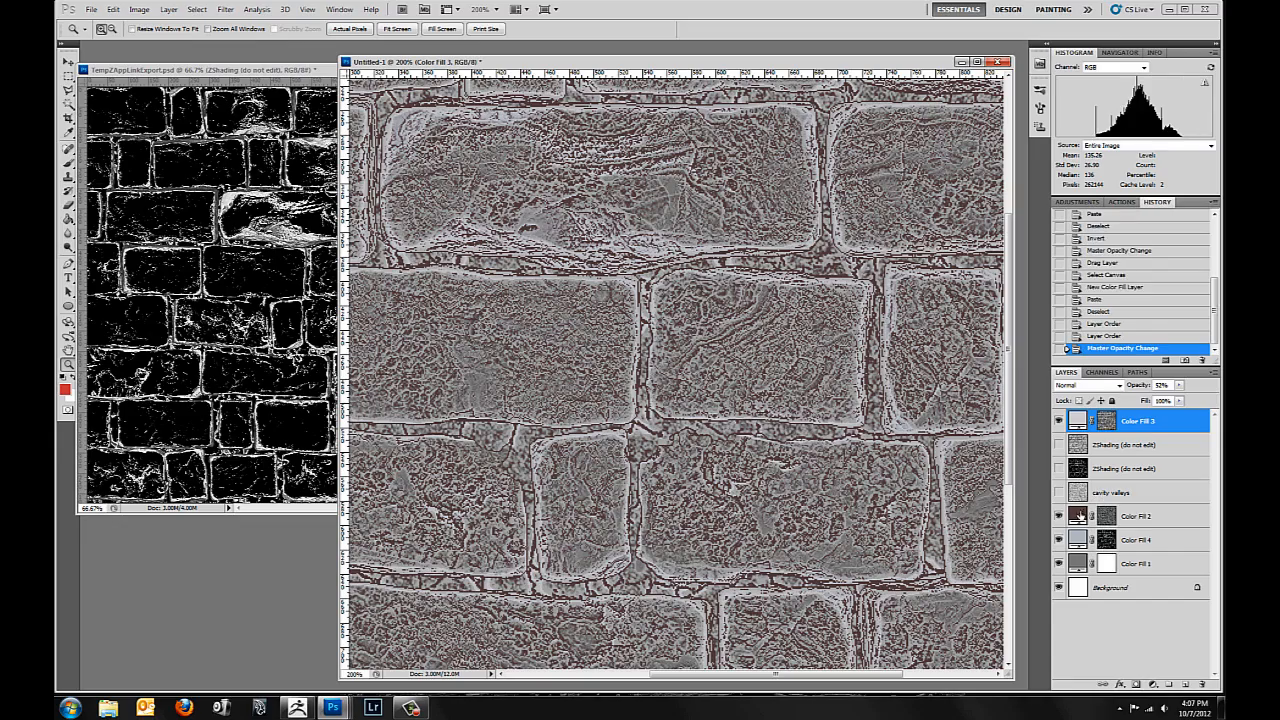
# Place the new ZShading highlight render above the reordered Color Fill layers in the brick composite.
pyautogui.click(1144, 516)
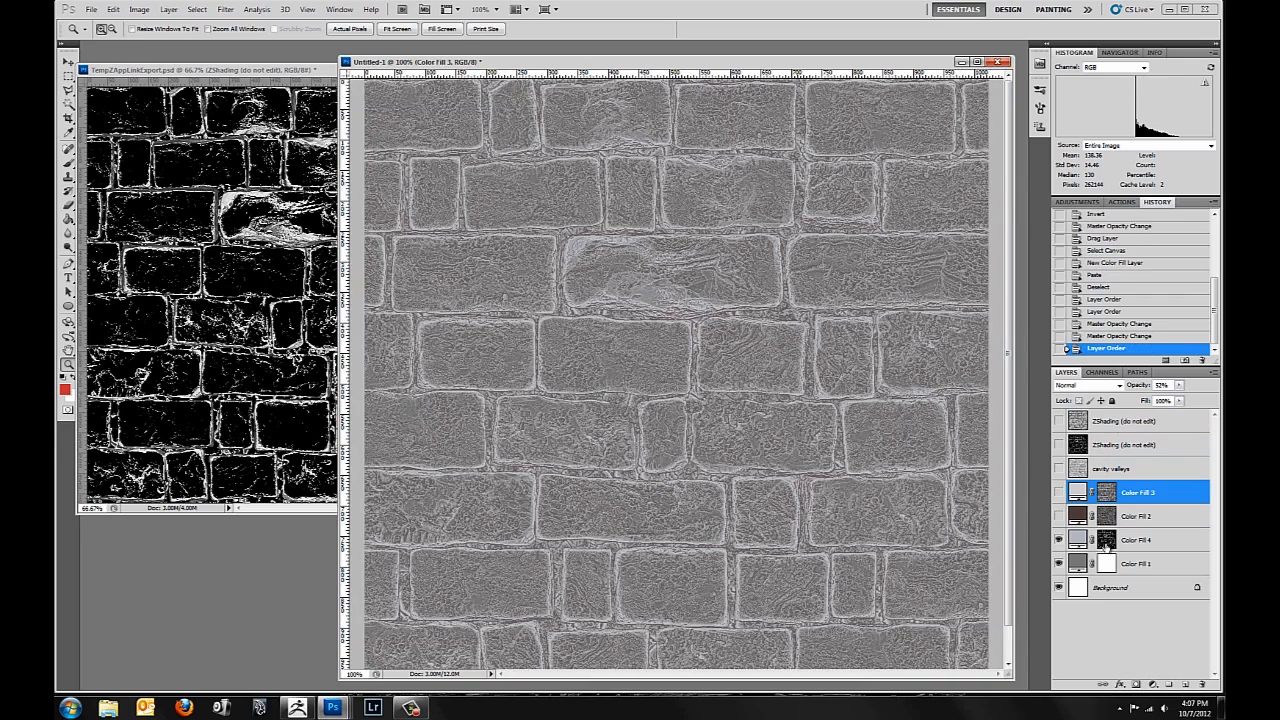
pyautogui.click(1138, 540)
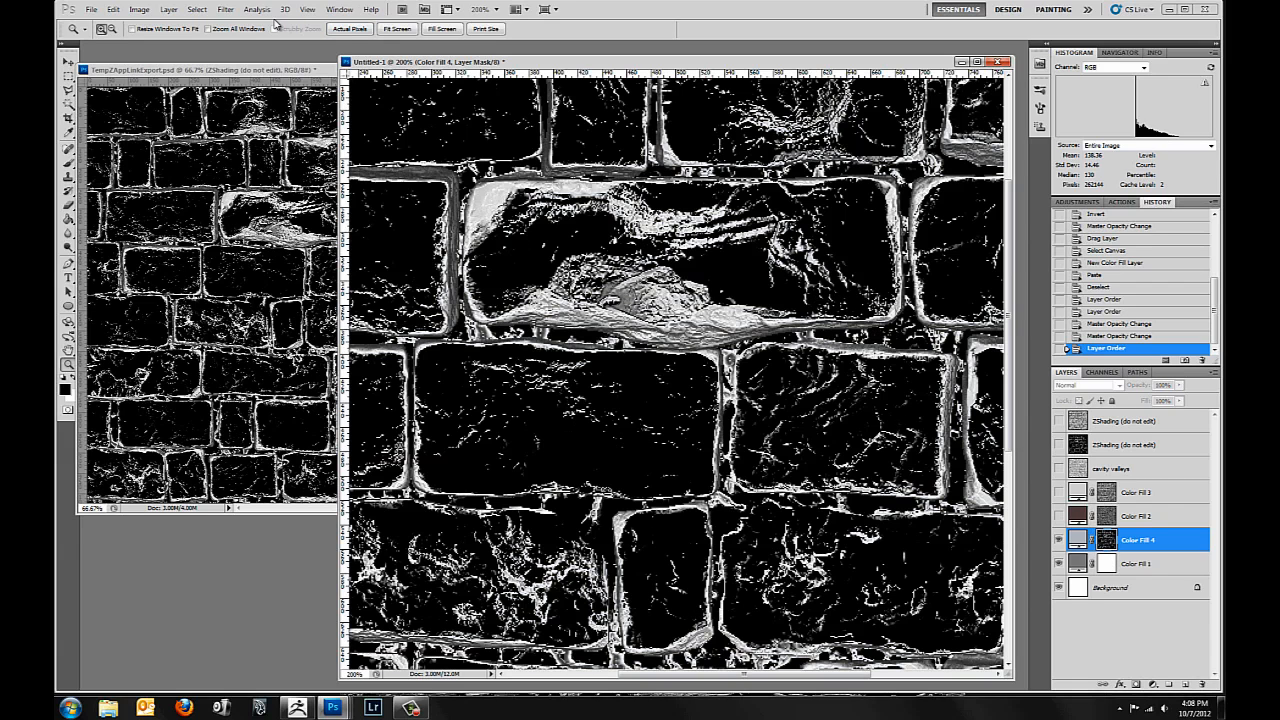
pyautogui.click(228, 8)
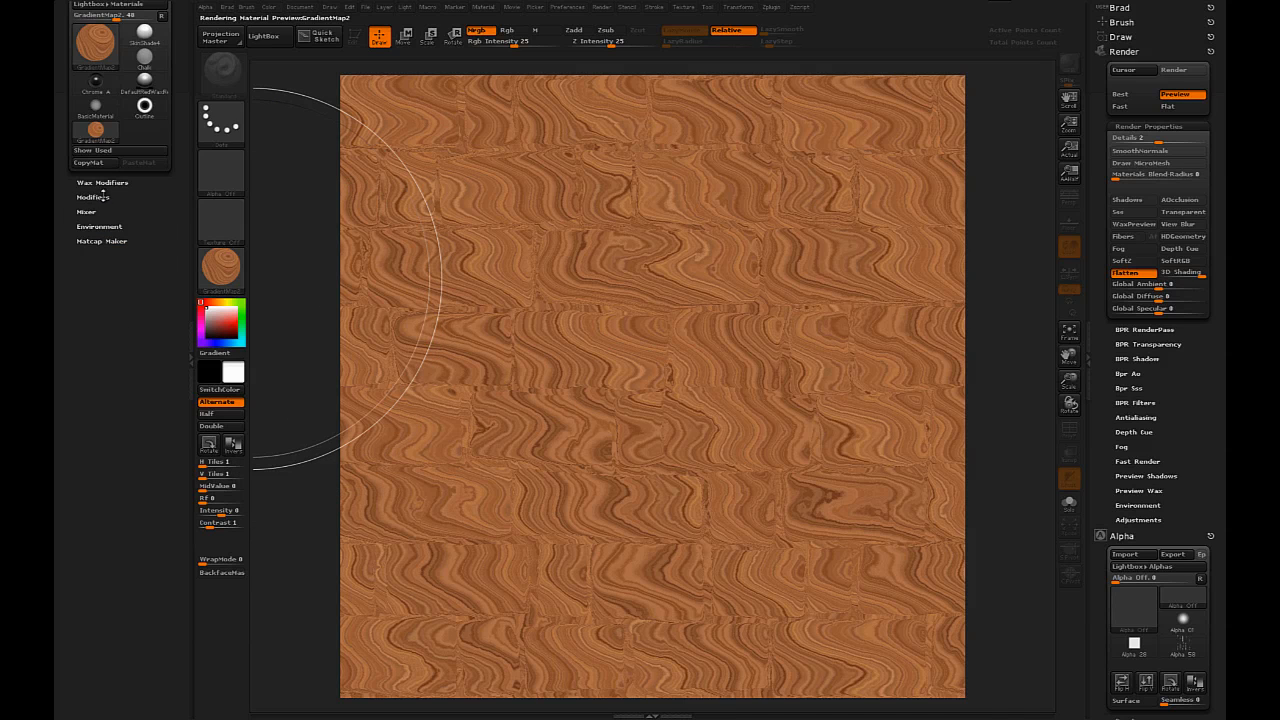
pyautogui.moveTo(590, 236)
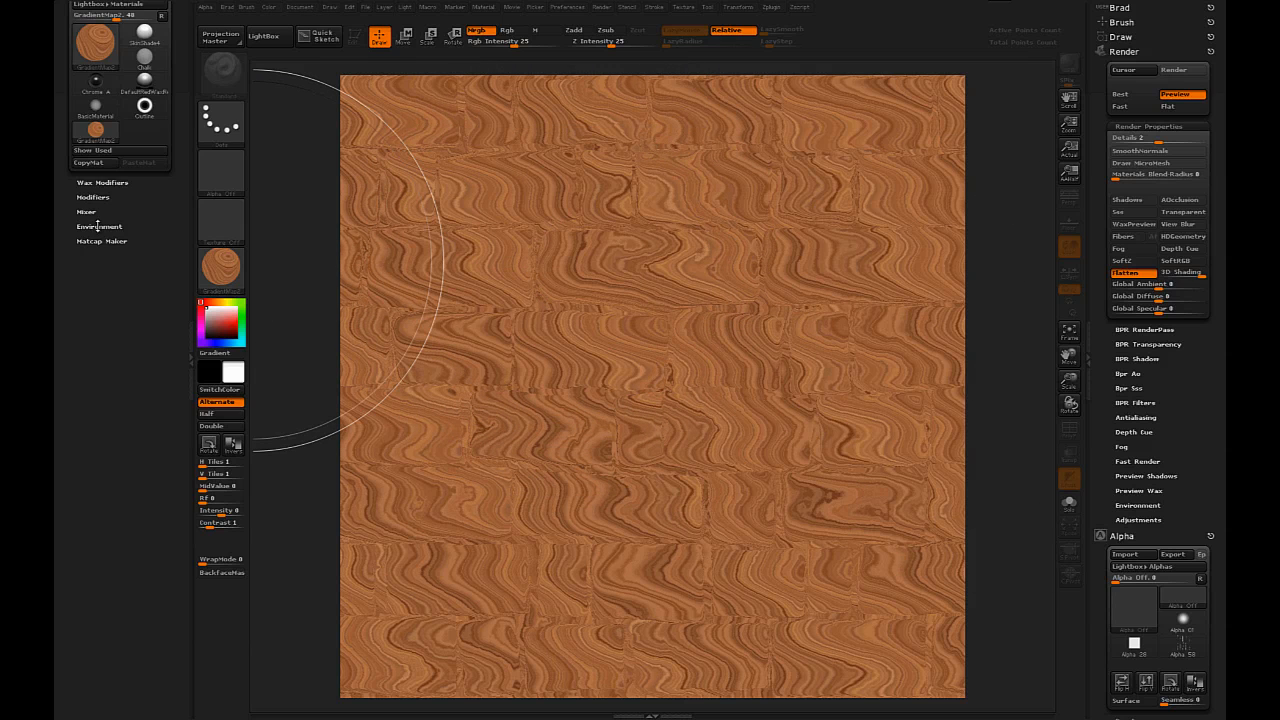
# In Material Modifiers, turn the orange swirl pattern into much finer, slanted stripes.
pyautogui.click(104, 182)
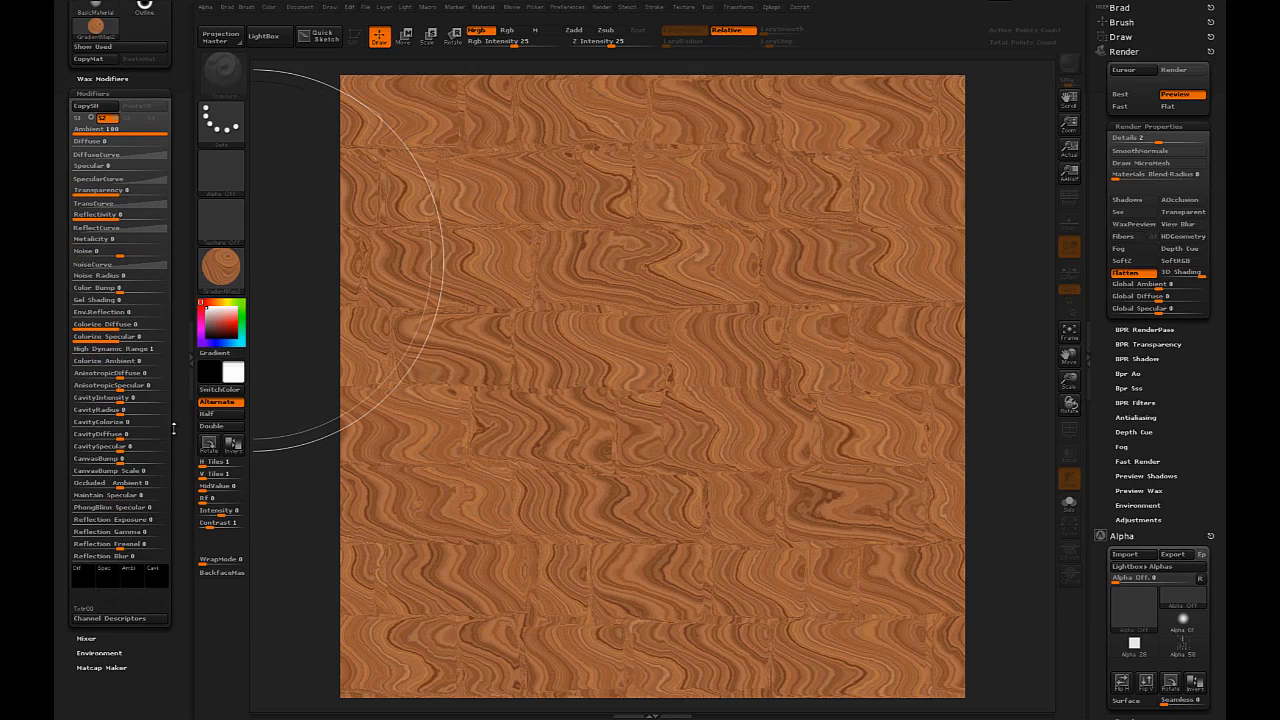
pyautogui.click(102, 116)
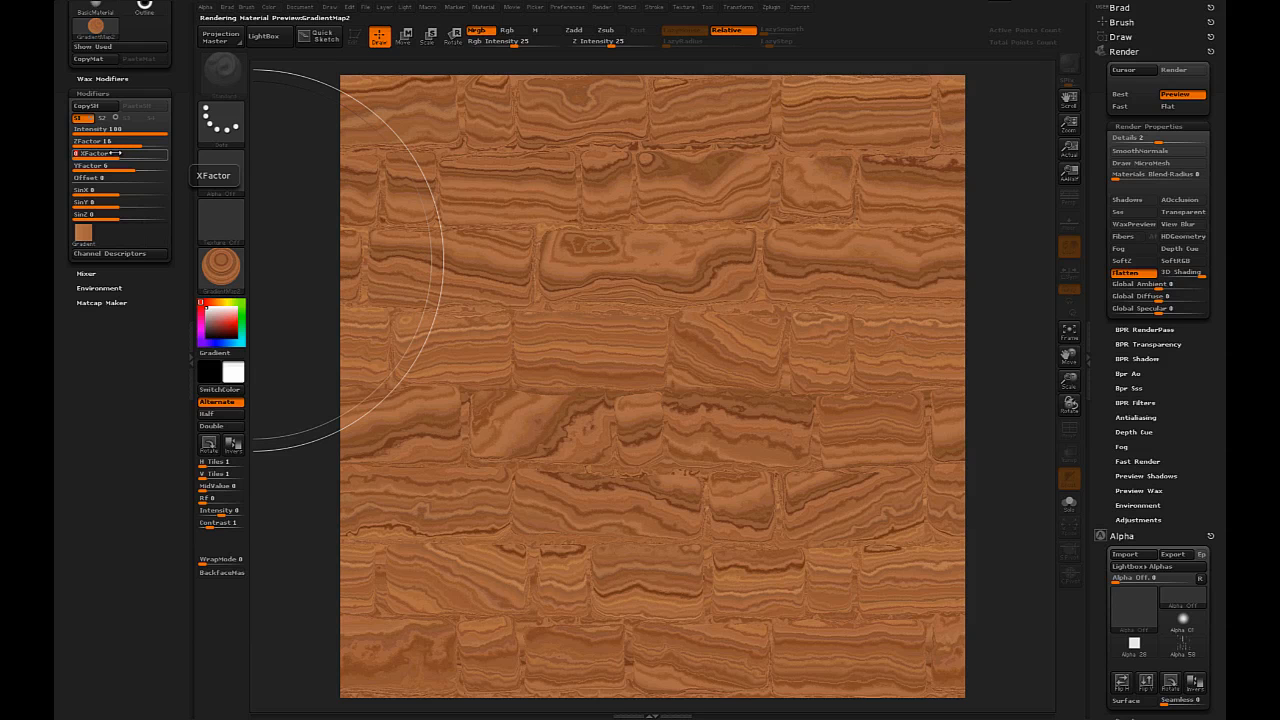
pyautogui.moveTo(932, 260)
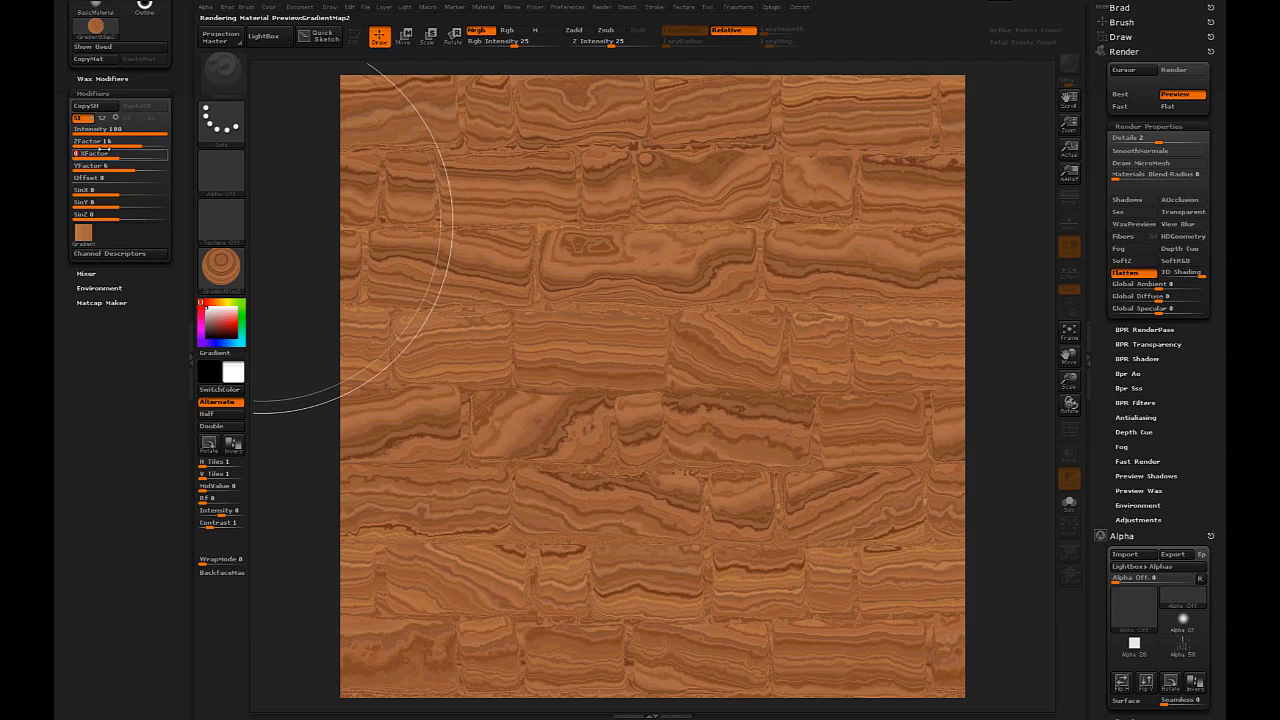
pyautogui.moveTo(96, 152); pyautogui.dragTo(170, 152)
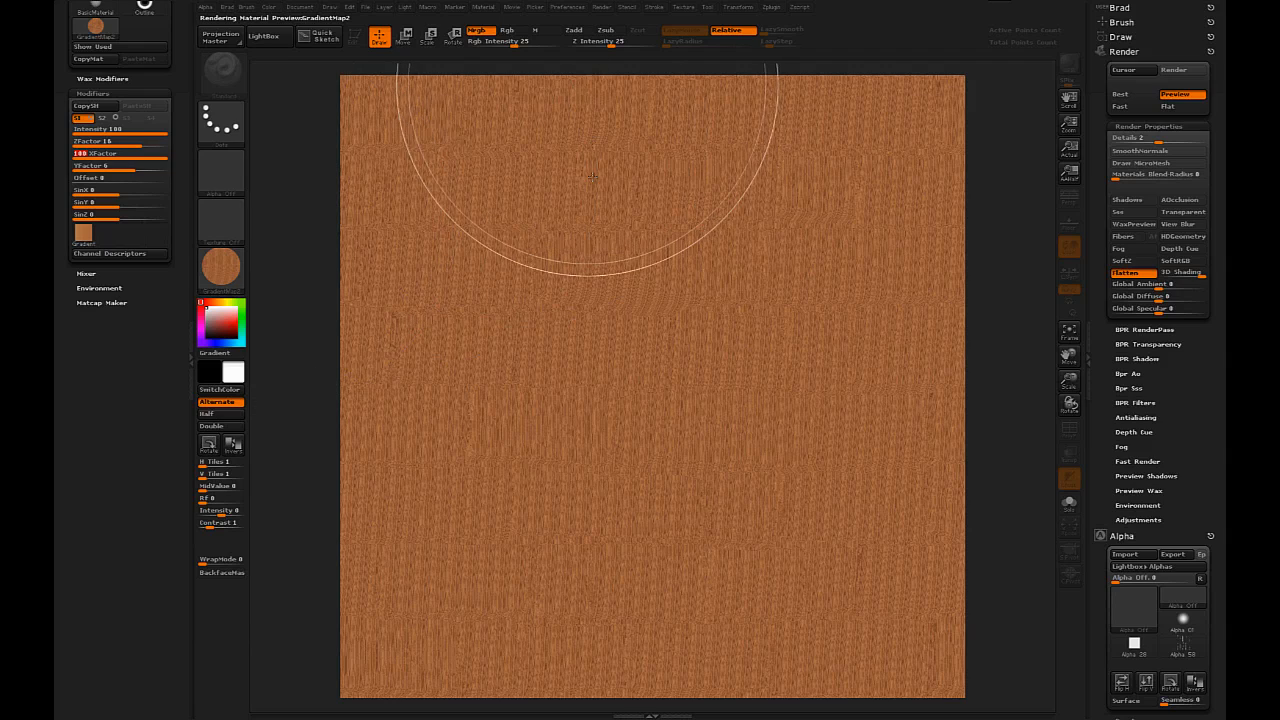
pyautogui.moveTo(96, 152); pyautogui.dragTo(150, 152)
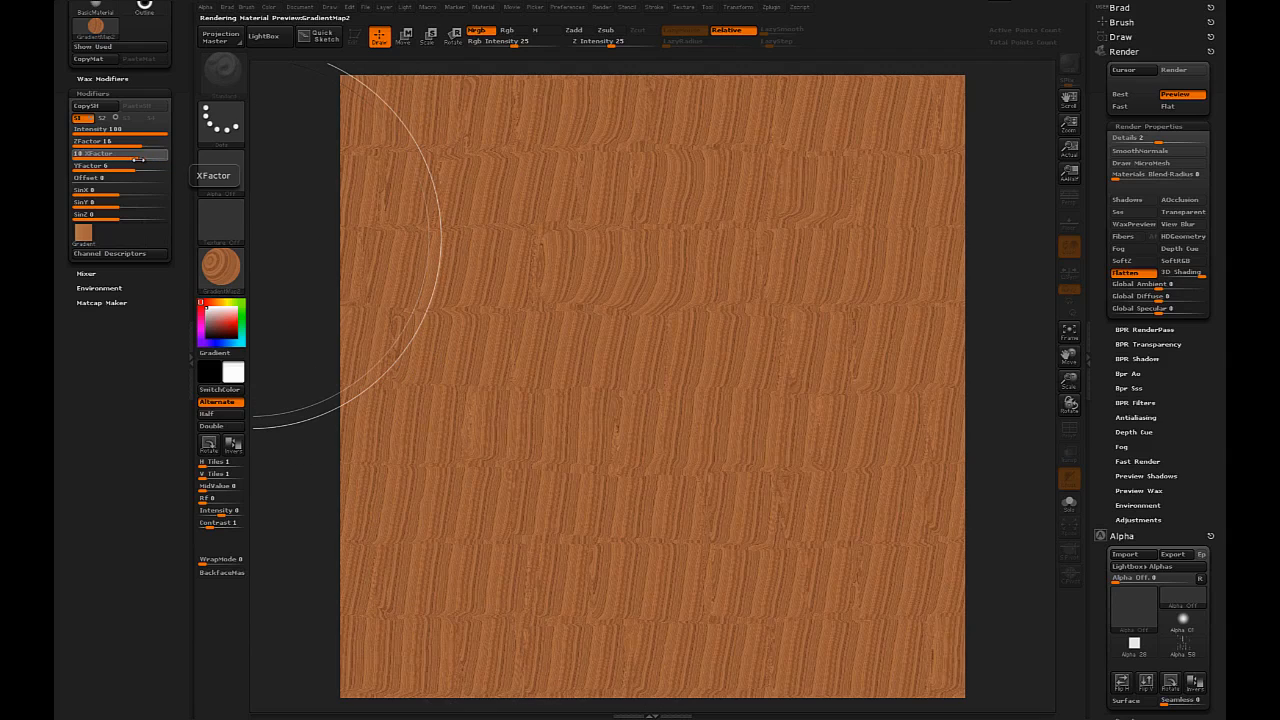
pyautogui.moveTo(110, 164); pyautogui.dragTo(150, 164)
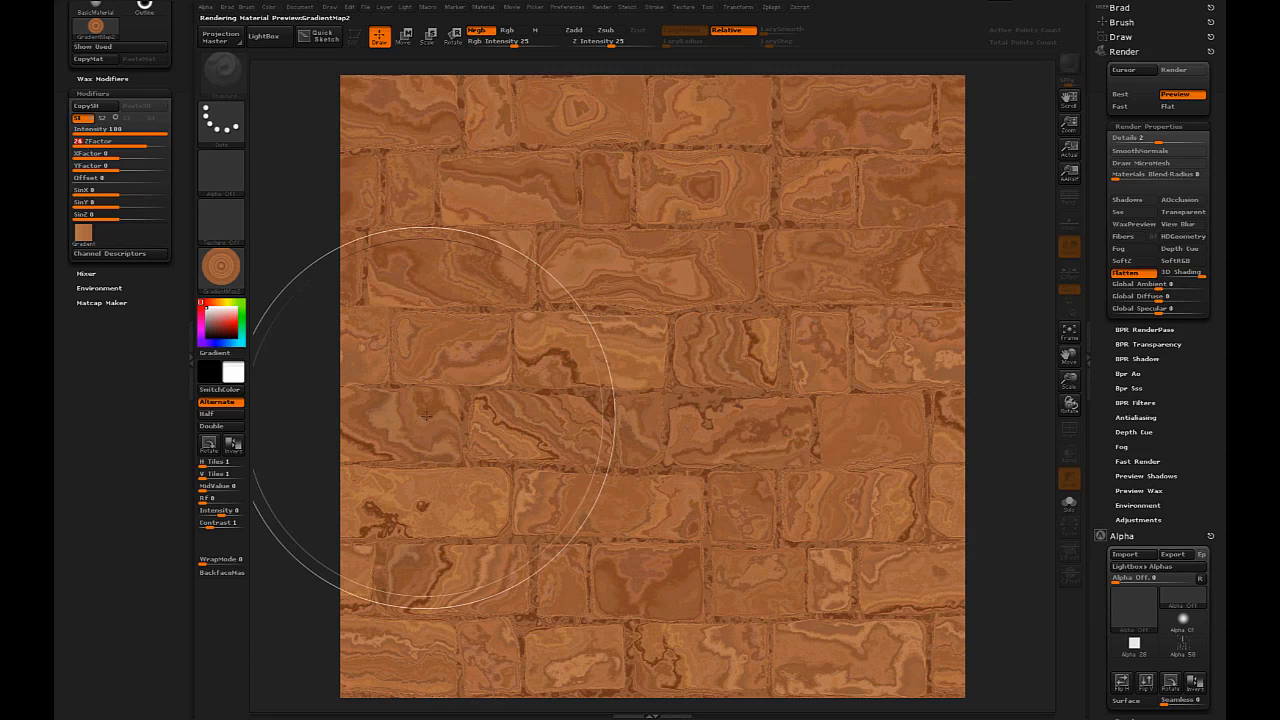
pyautogui.moveTo(318, 242)
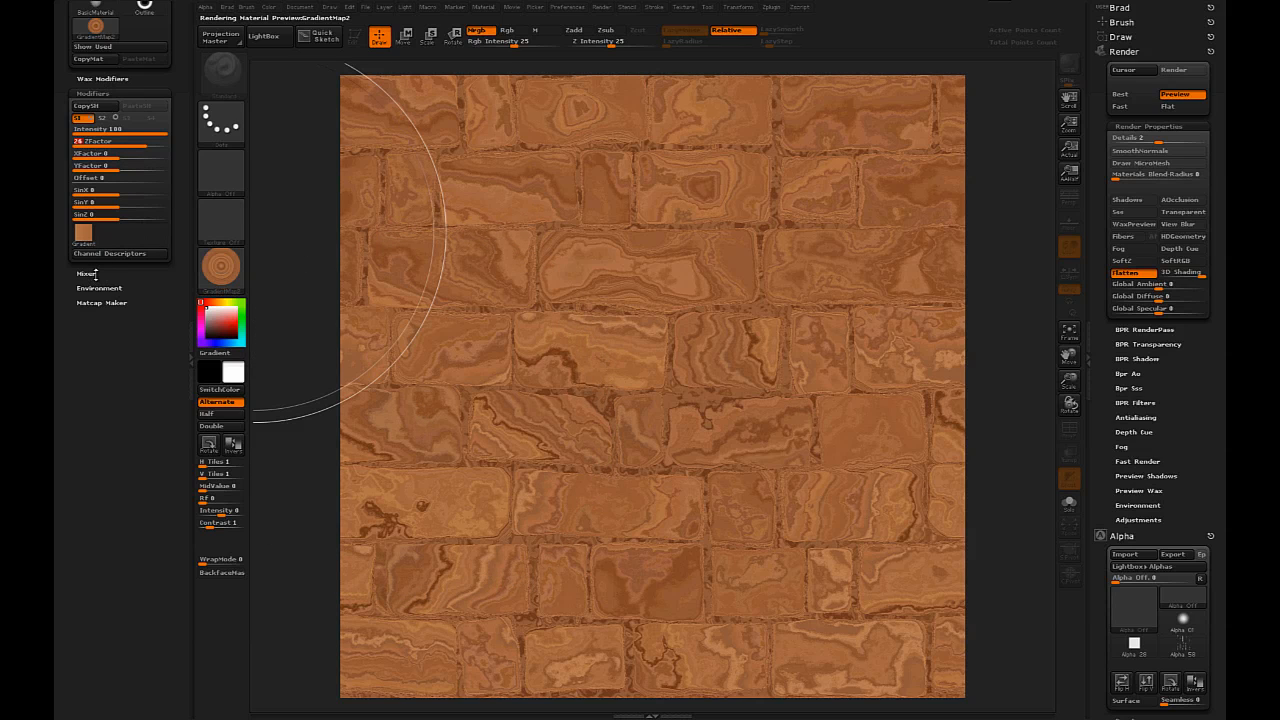
# Choose a Material Texture that drives marbled swirls across the bricks.
pyautogui.click(102, 118)
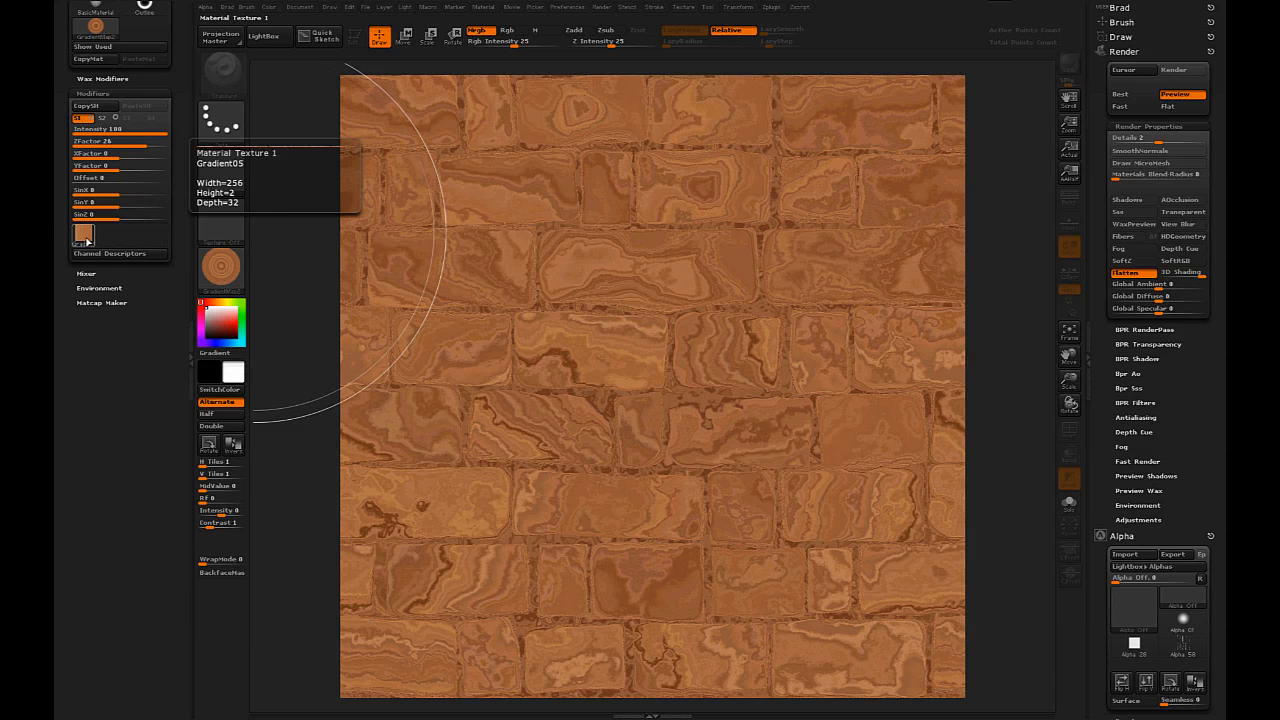
pyautogui.moveTo(84, 236)
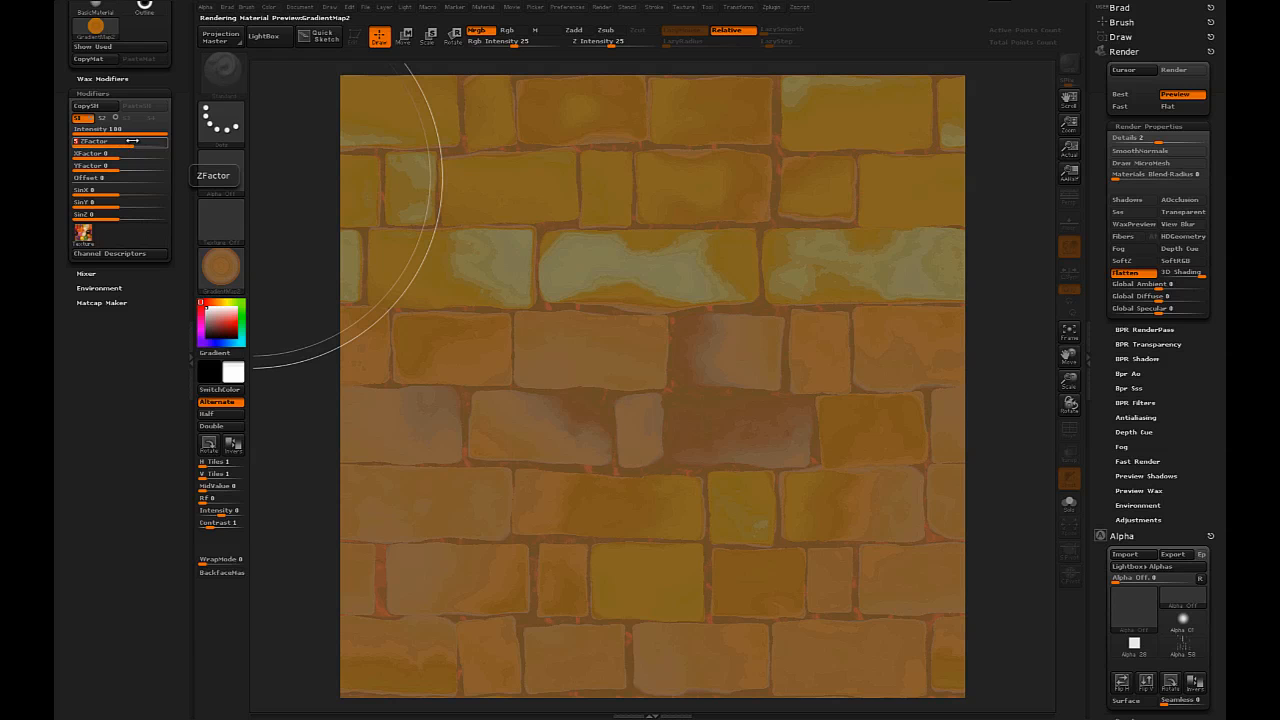
# Spread multicoloured purple, yellow and red patches over the bricks and export the render via Document > Export.
pyautogui.moveTo(96, 142); pyautogui.dragTo(140, 142)
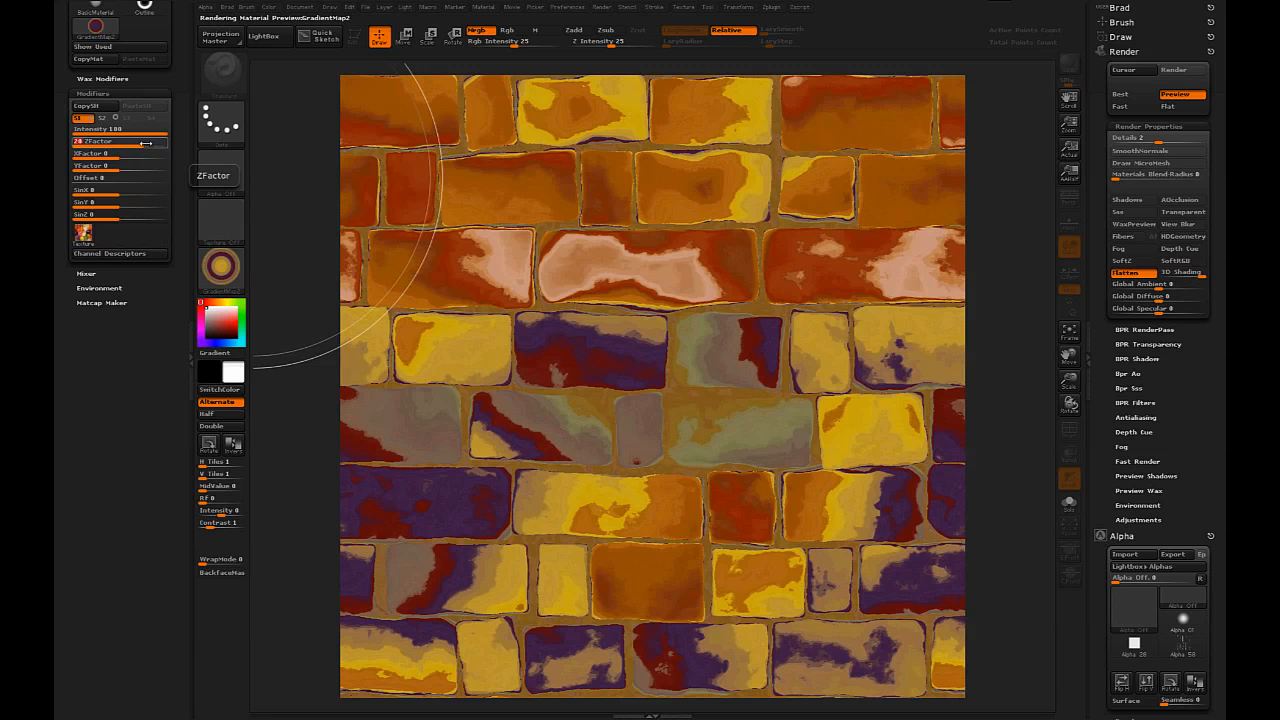
pyautogui.moveTo(90, 146); pyautogui.dragTo(130, 146)
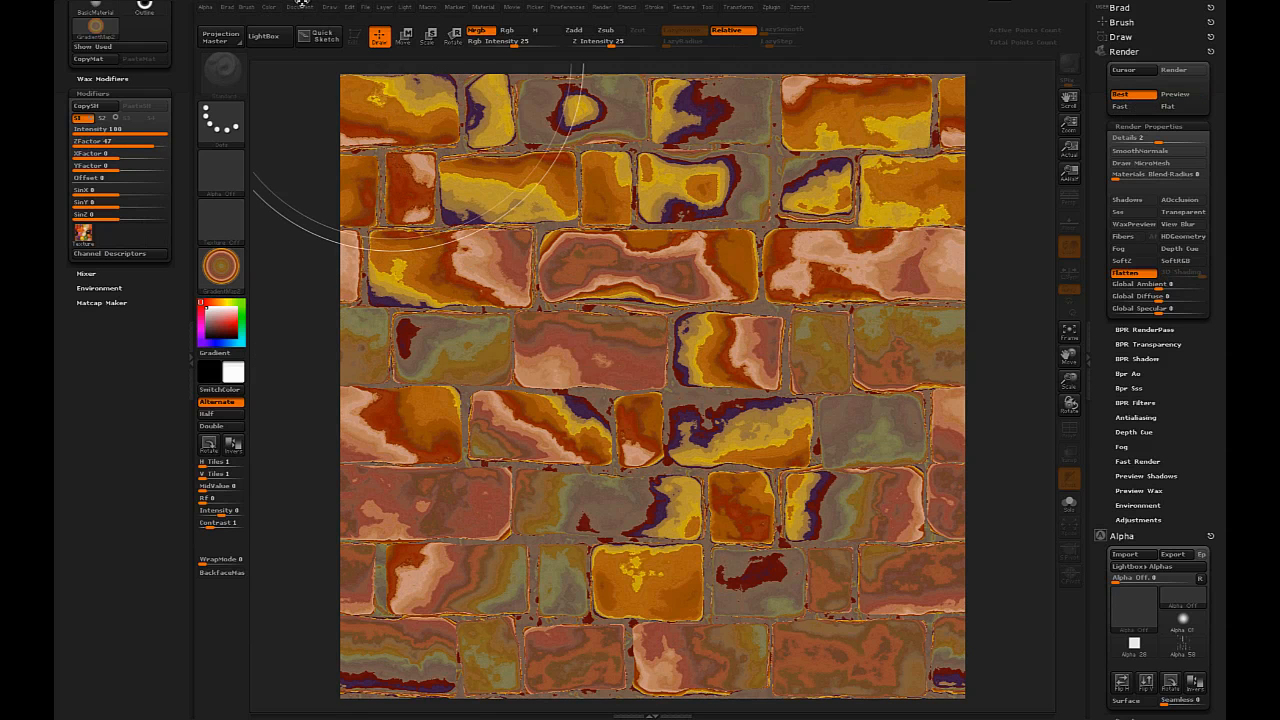
pyautogui.click(302, 8)
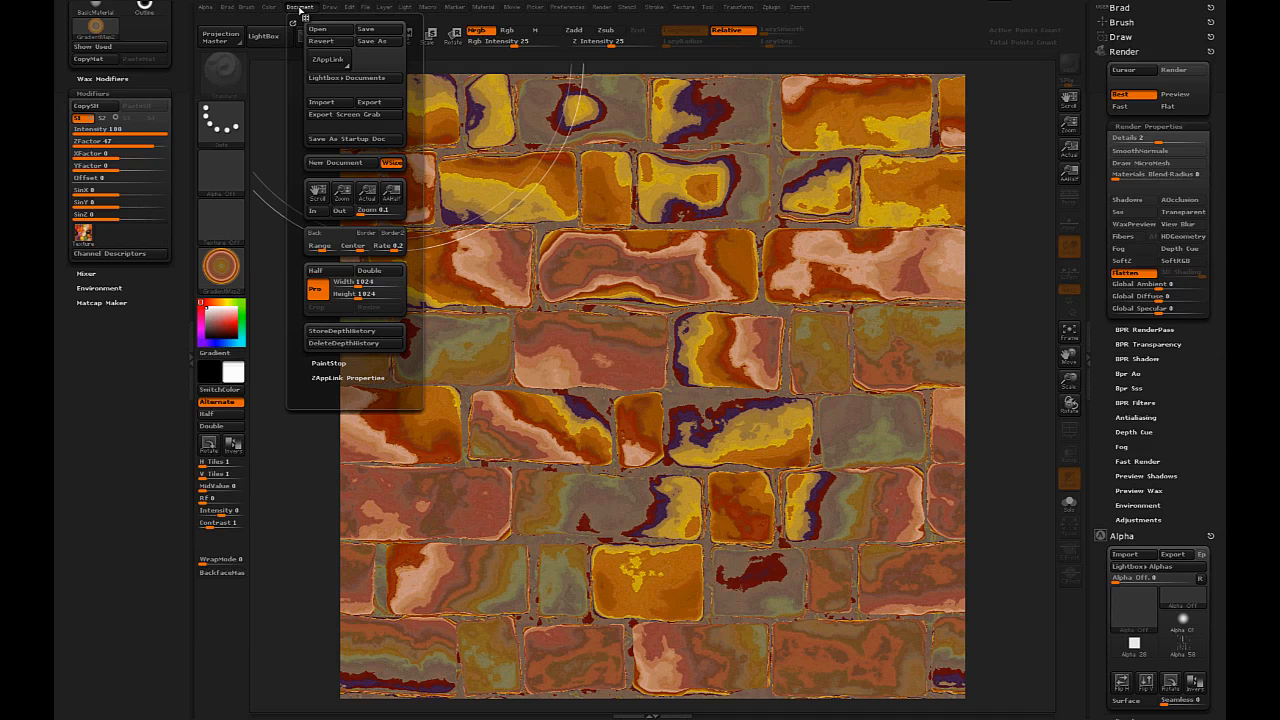
pyautogui.click(326, 60)
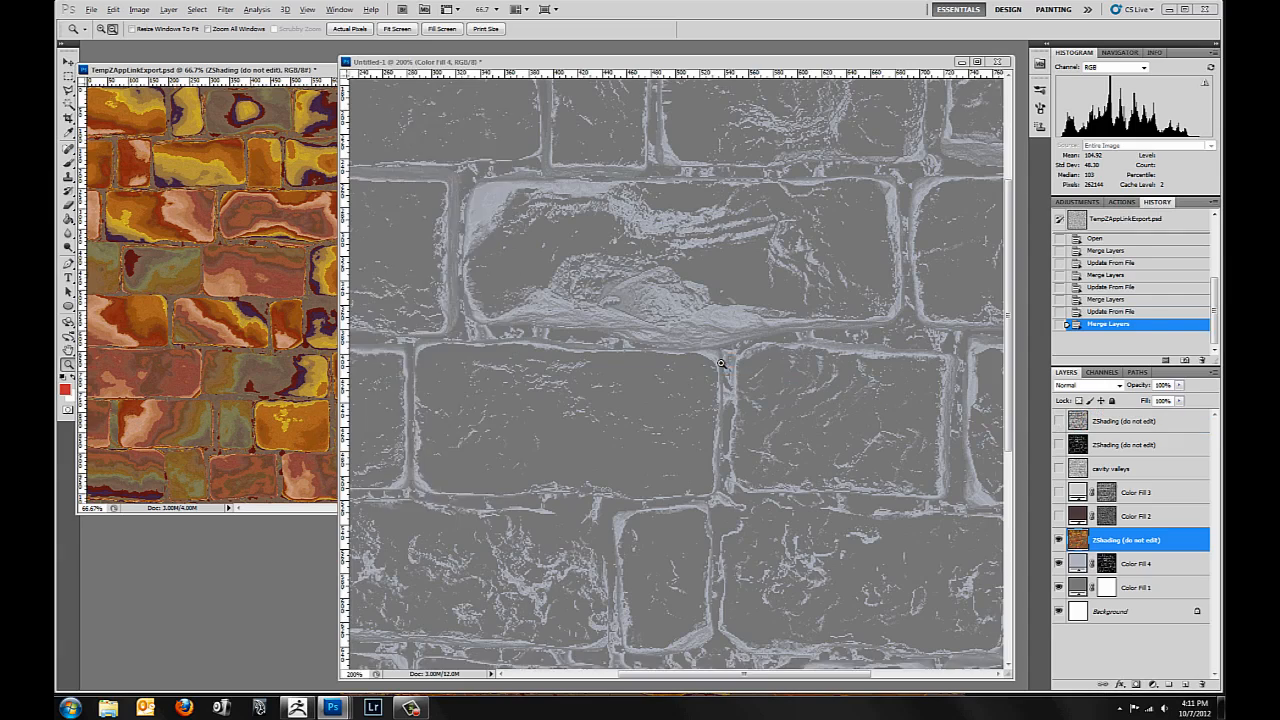
# Move the ZShading layer below Color Fill 4 and select Color Fill 1.
pyautogui.click(1058, 540)
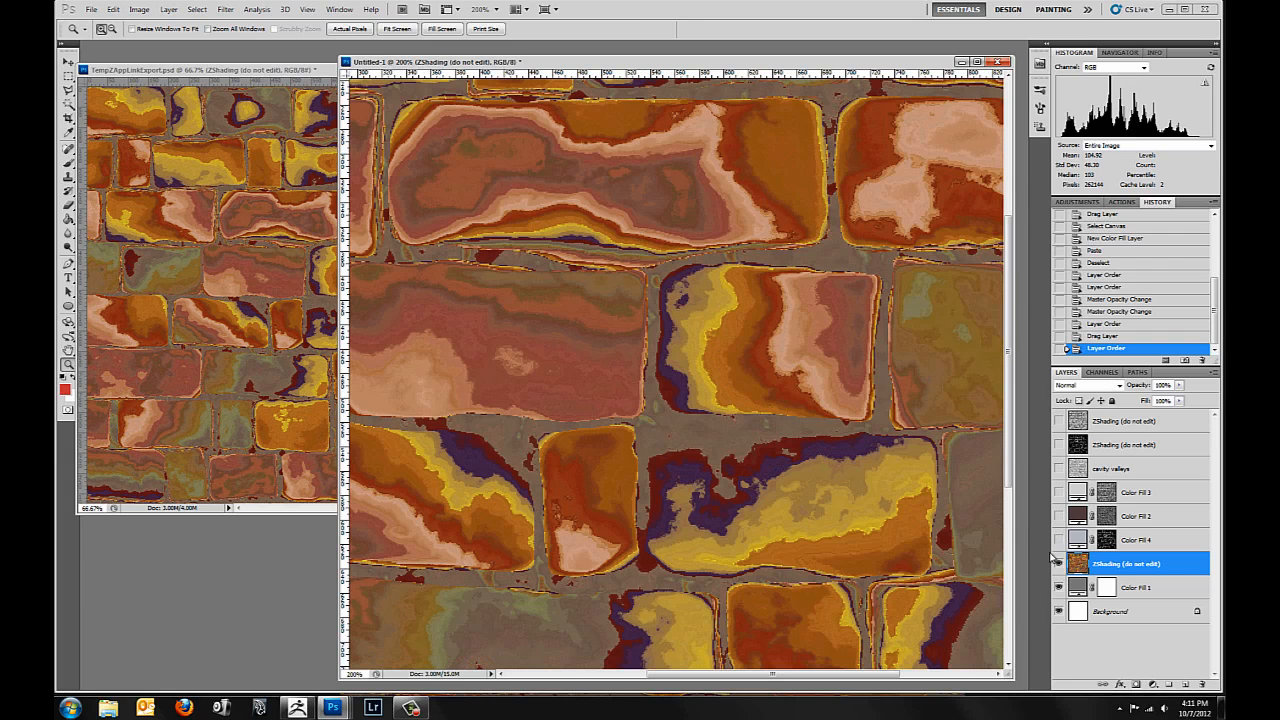
pyautogui.click(1136, 588)
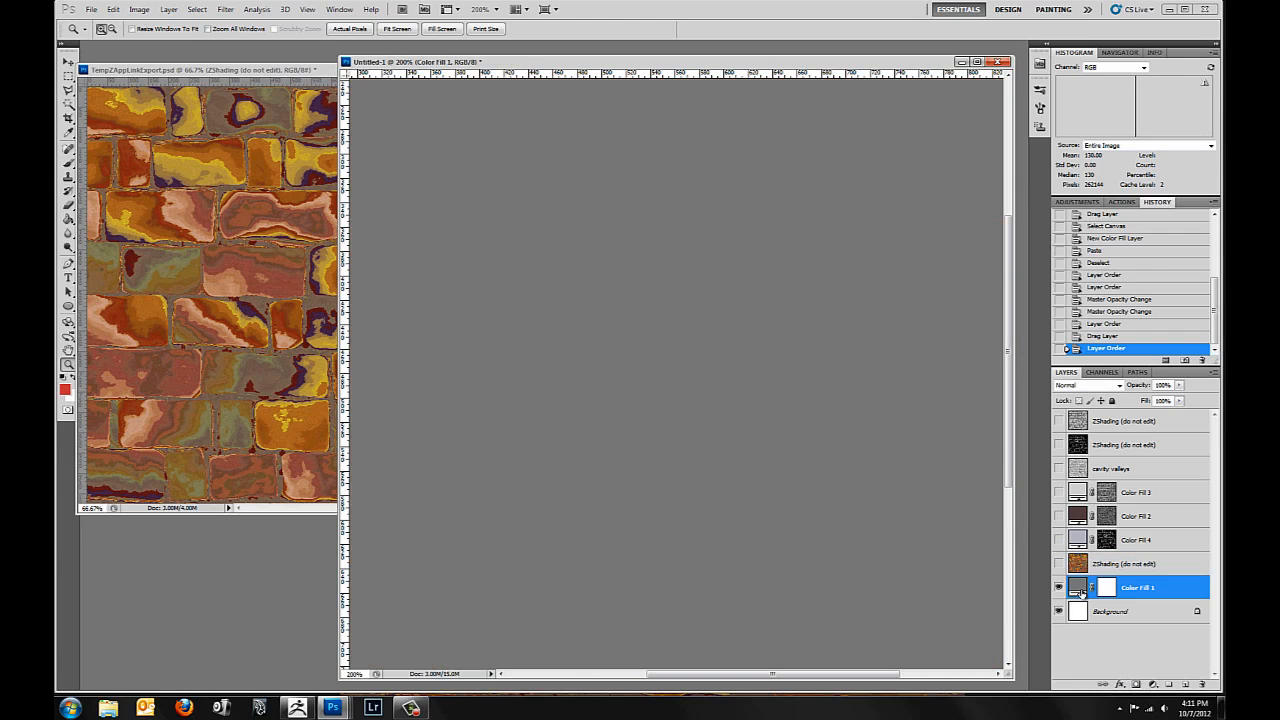
# Recolour Color Fill 1 to taupe brown and set the ZShading layer to Color blend at lower opacity.
pyautogui.doubleClick(1076, 588)
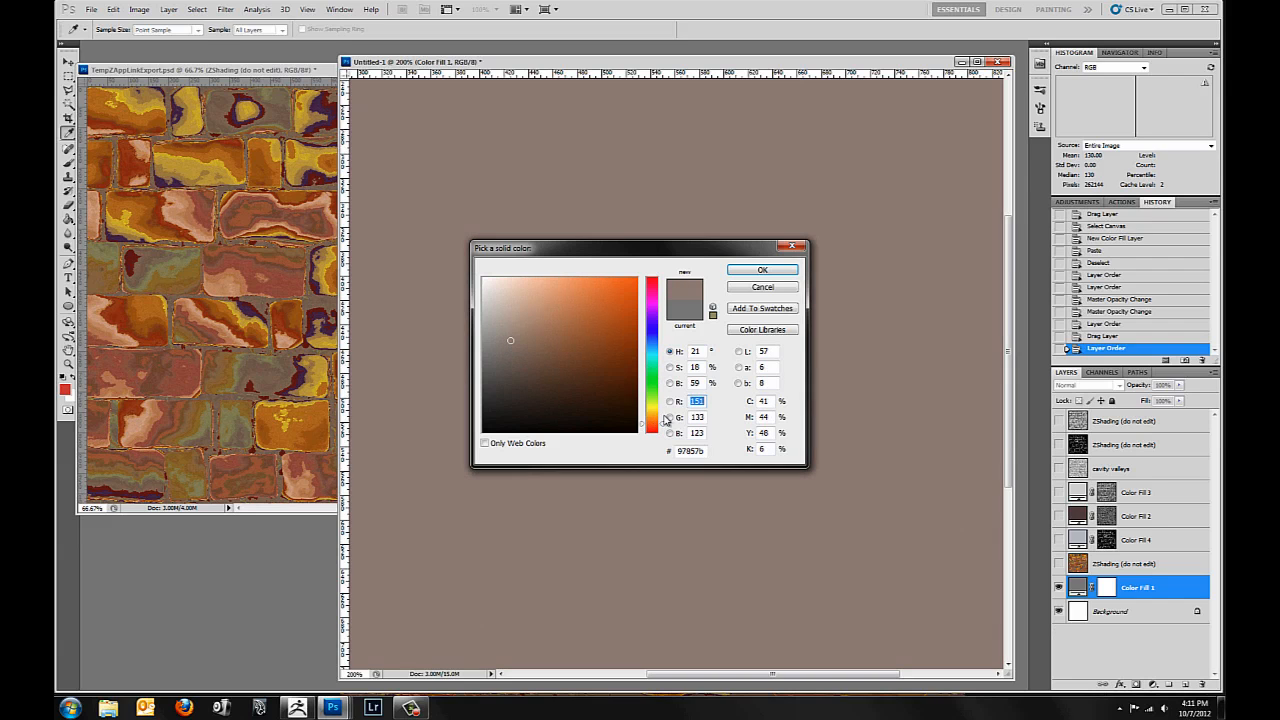
pyautogui.click(762, 268)
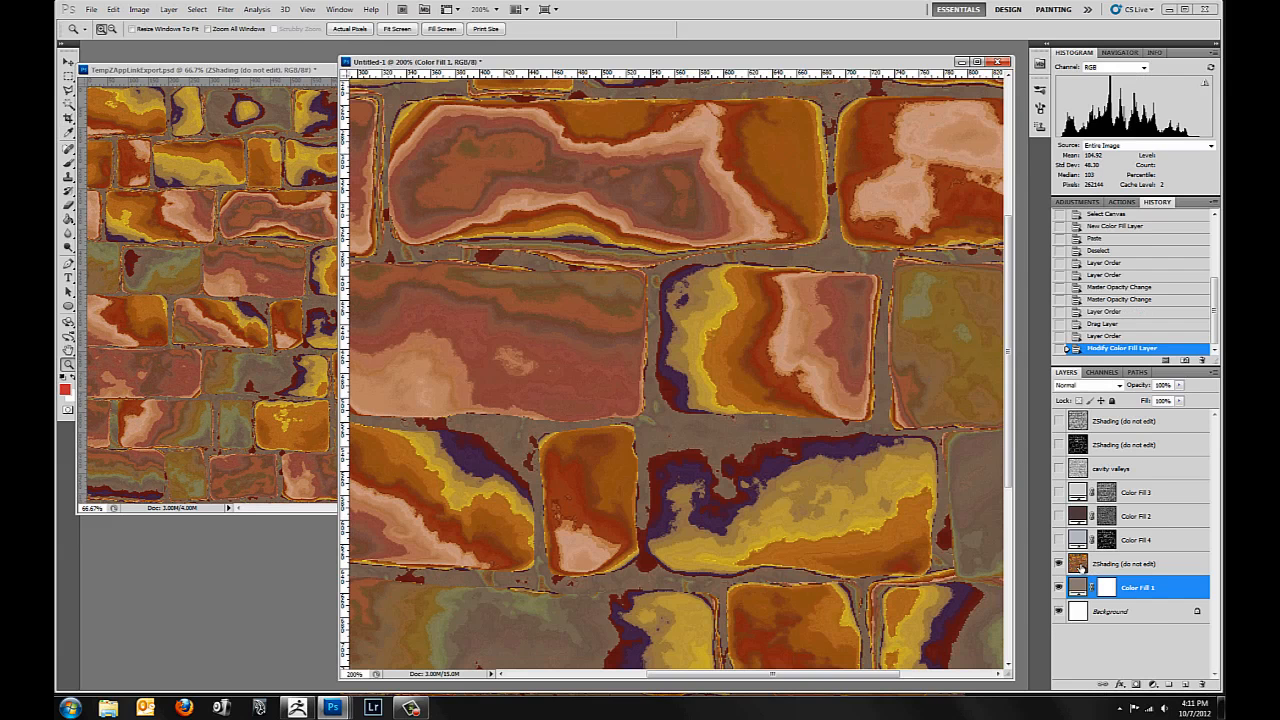
pyautogui.click(1116, 384)
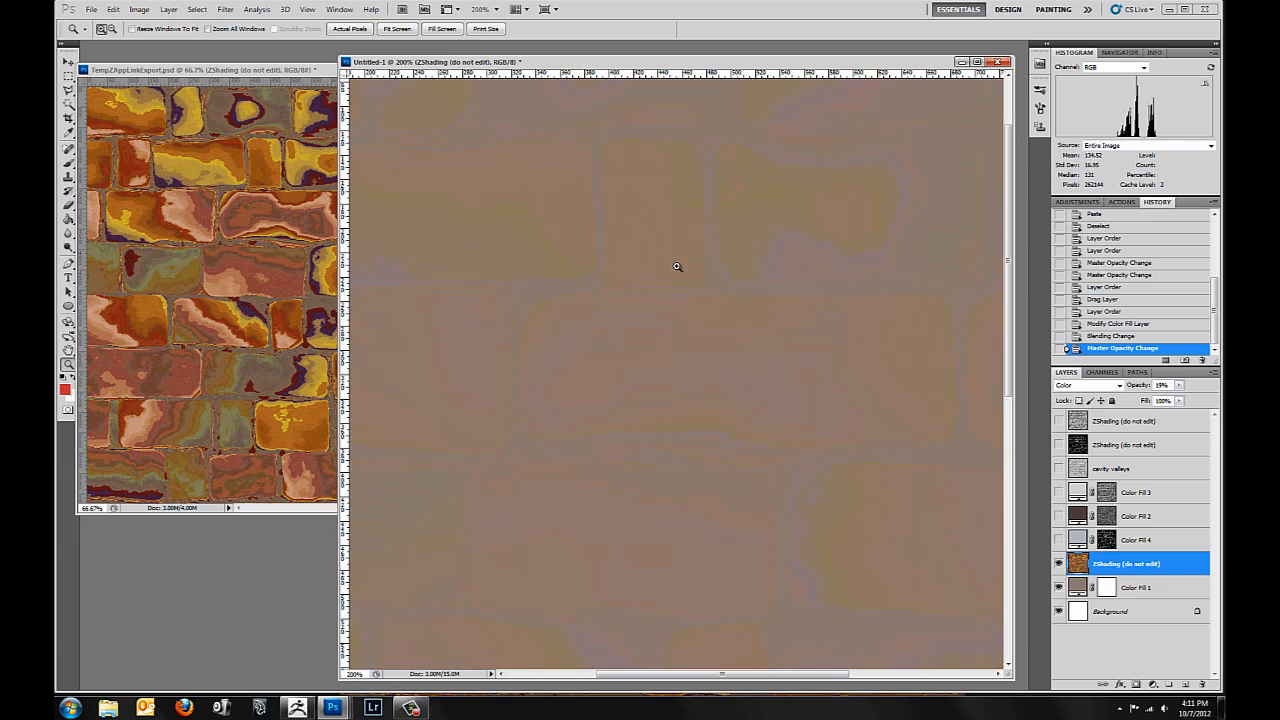
pyautogui.moveTo(1016, 520)
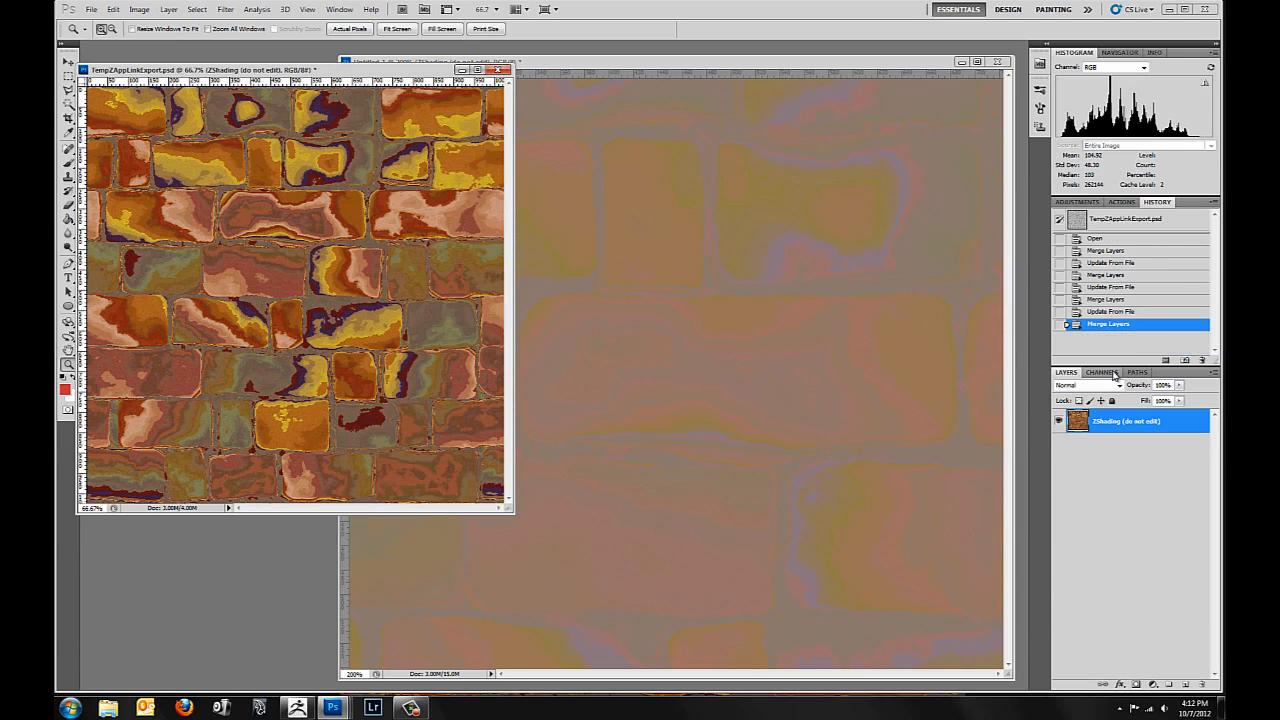
# Add a Gradient Map adjustment with the Spectrum preset to the greyscale brick render.
pyautogui.click(1130, 480)
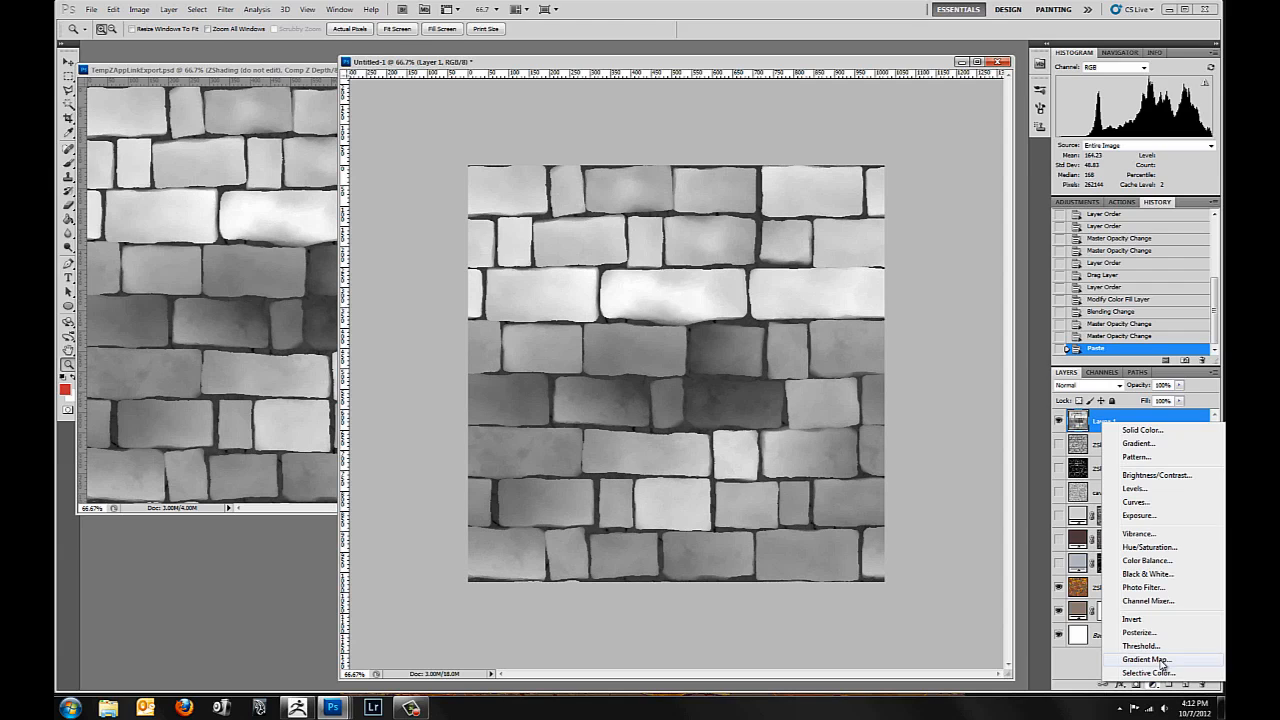
pyautogui.click(1146, 660)
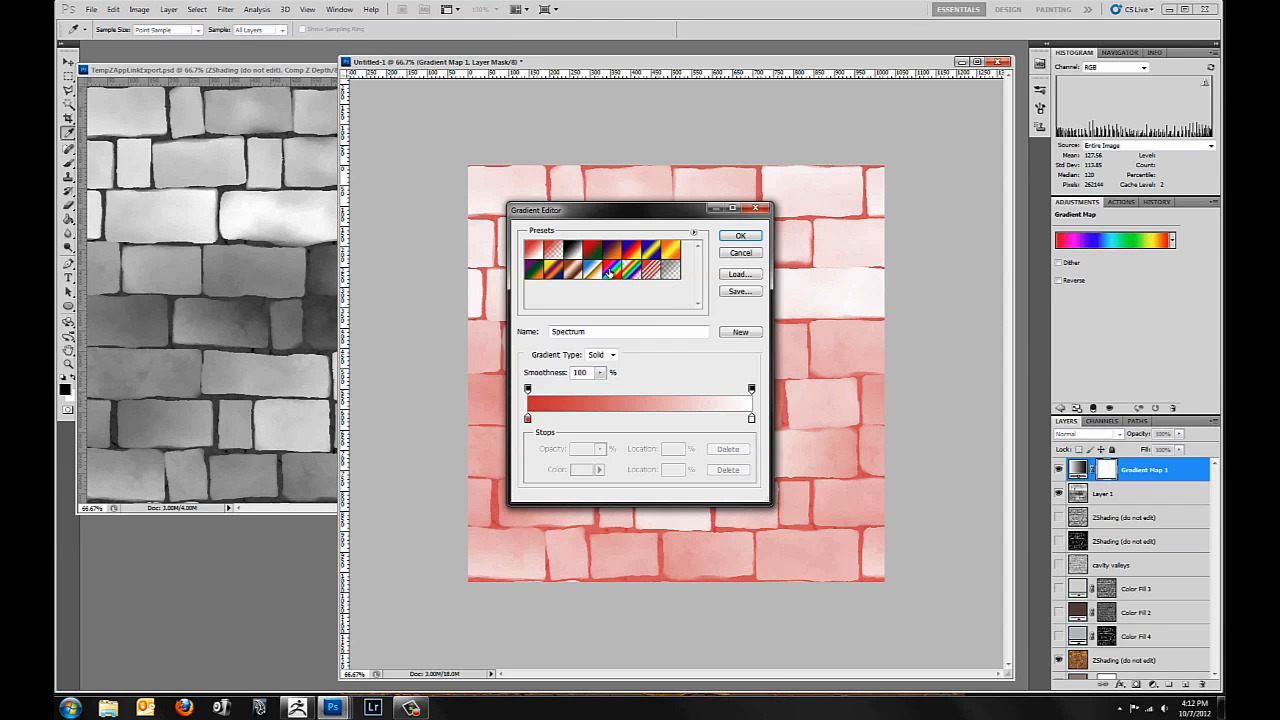
pyautogui.click(740, 236)
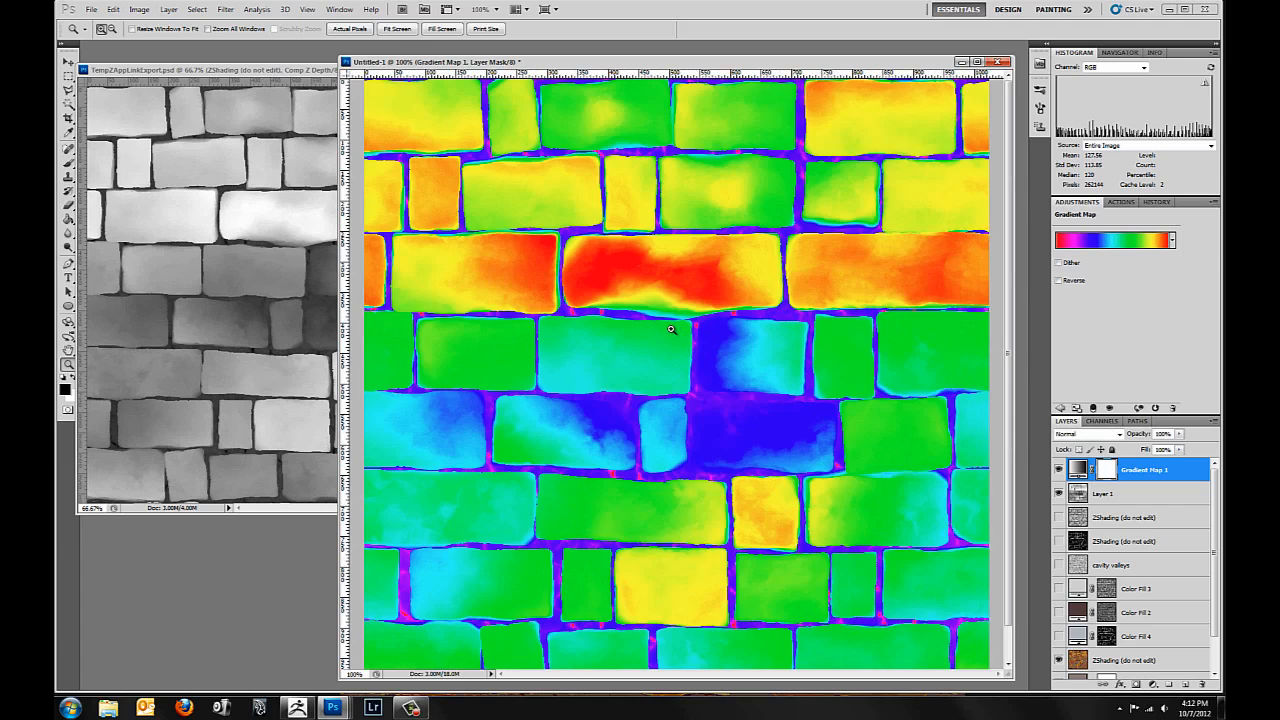
pyautogui.moveTo(900, 326)
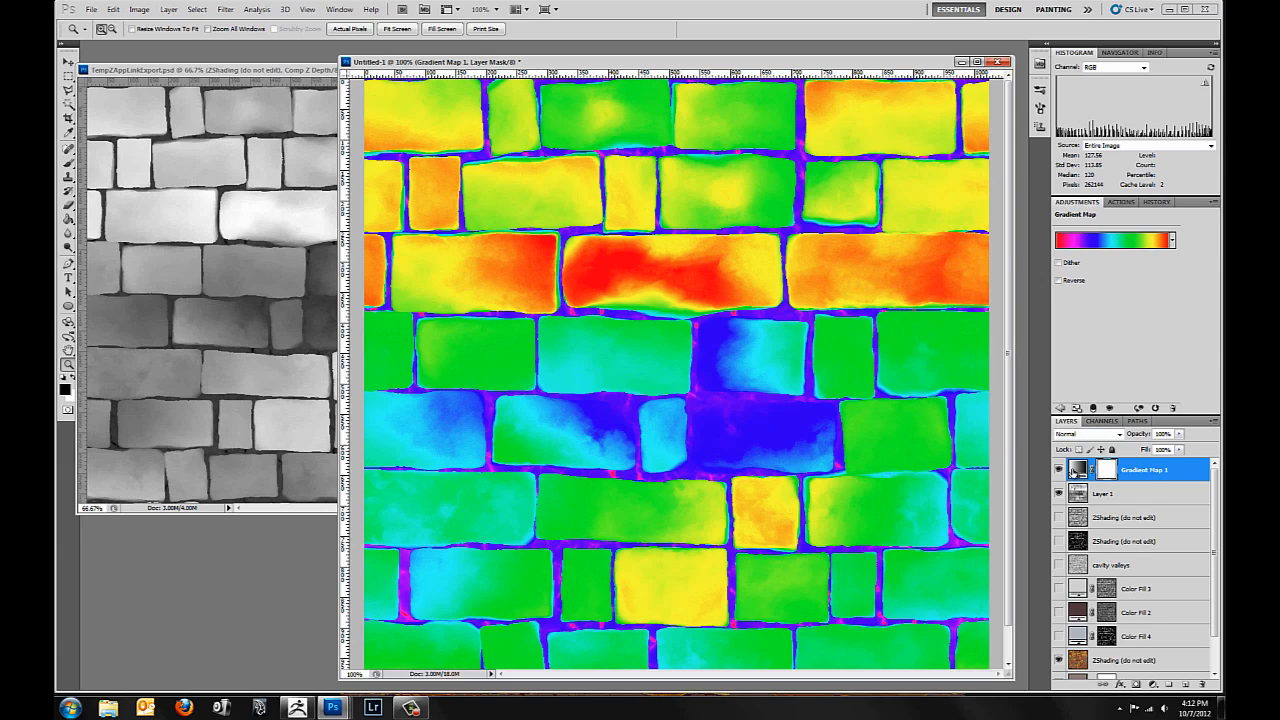
pyautogui.click(1058, 468)
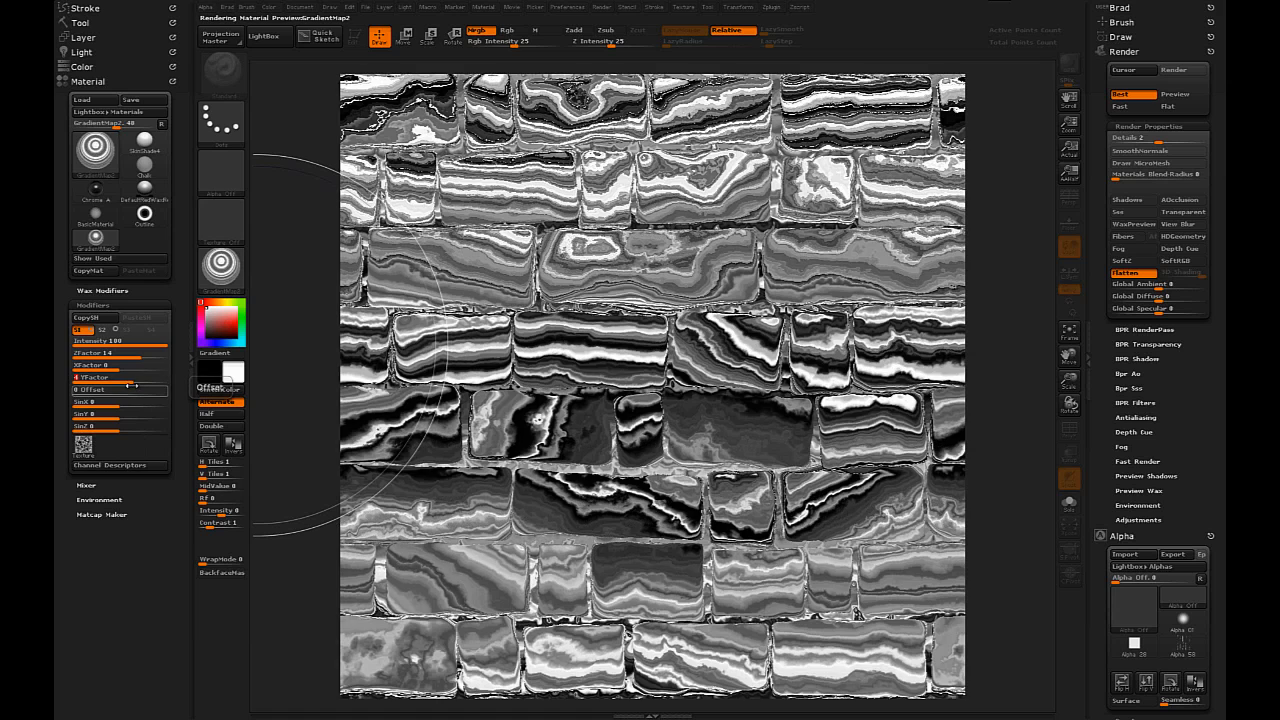
# Tweak the Wax Modifiers banding sliders and re-render the wall with BPR.
pyautogui.moveTo(100, 388); pyautogui.dragTo(136, 388)
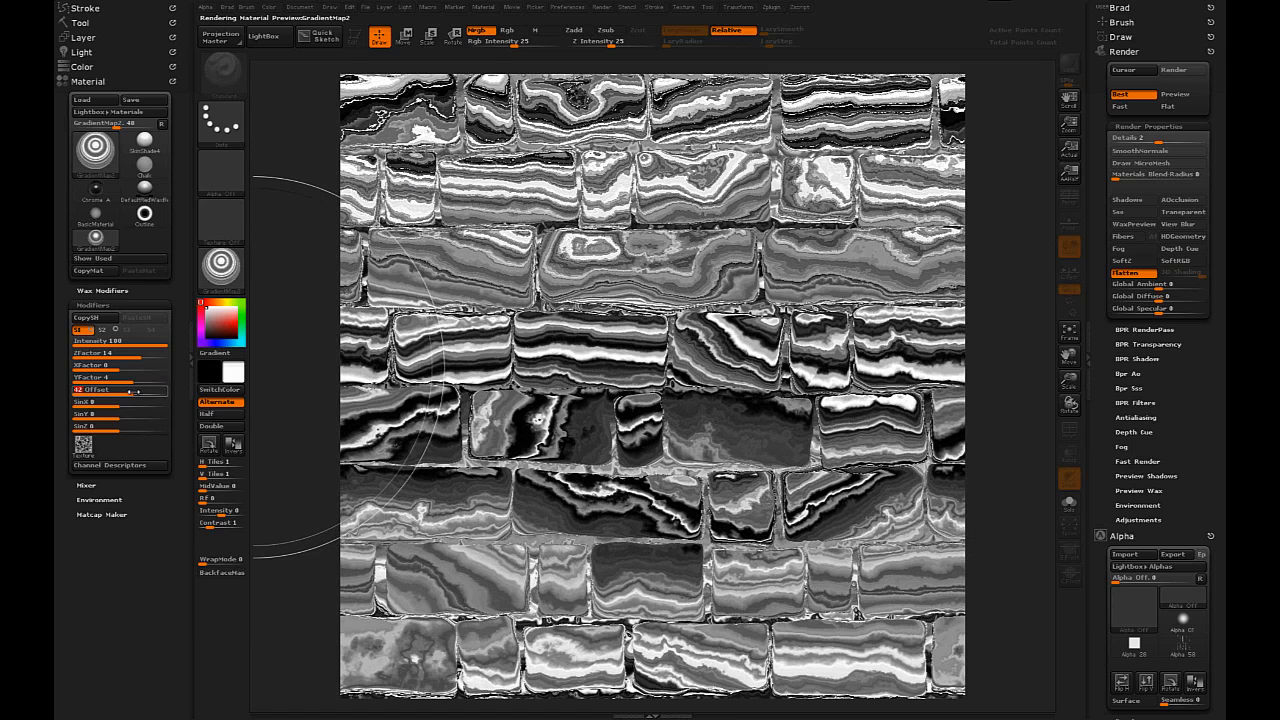
pyautogui.moveTo(90, 376); pyautogui.dragTo(116, 376)
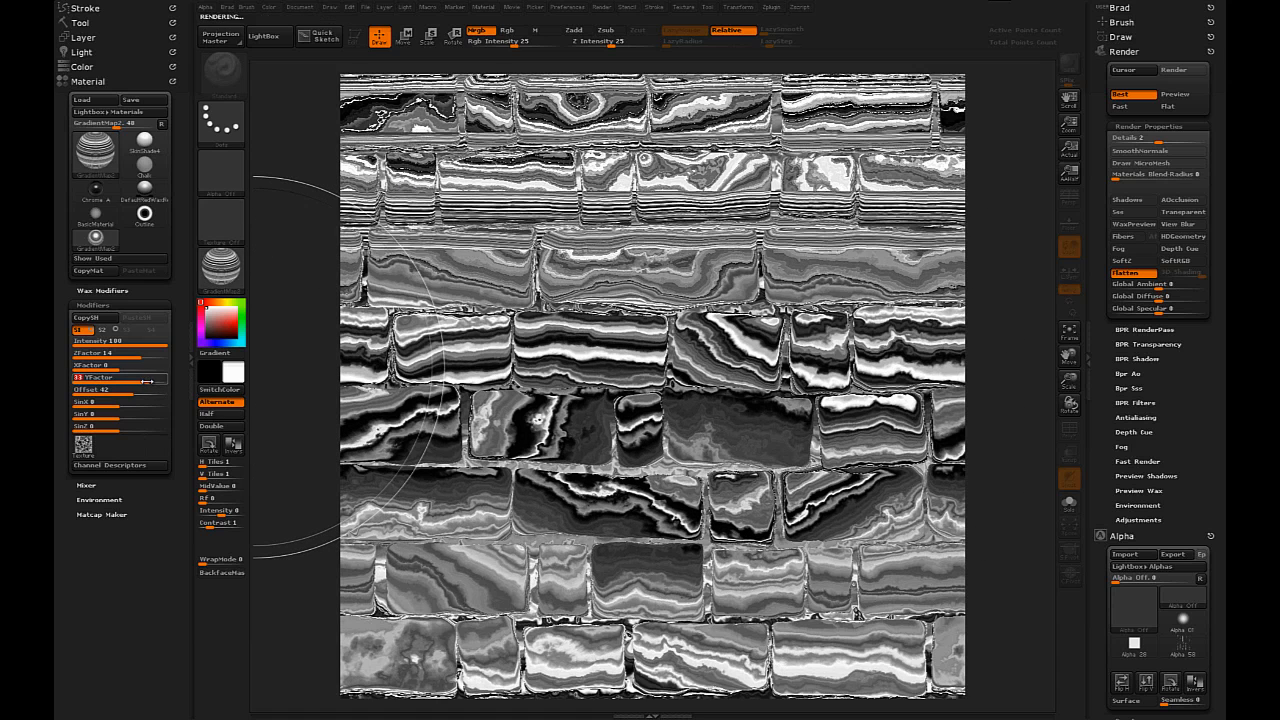
pyautogui.click(220, 270)
pyautogui.write('2 ')
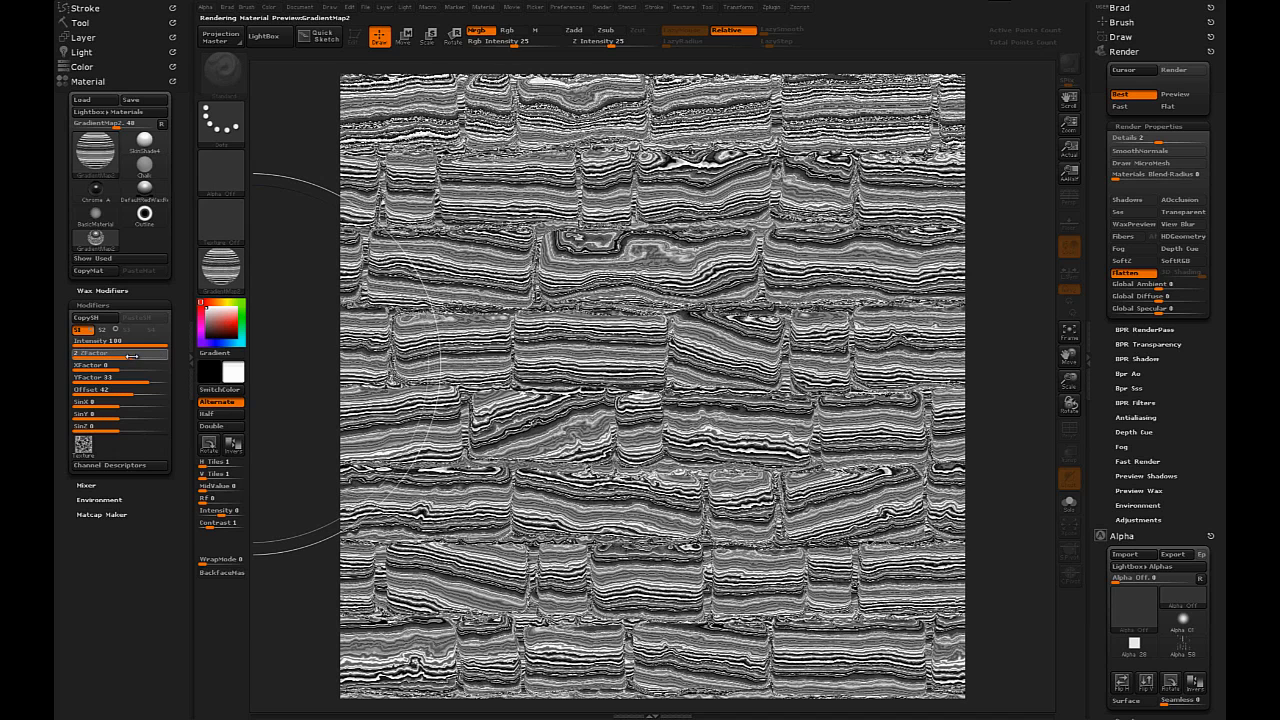
# Adjust the stripe spacing toward broad wavy bands and re-render with BPR.
pyautogui.moveTo(100, 352); pyautogui.dragTo(140, 352)
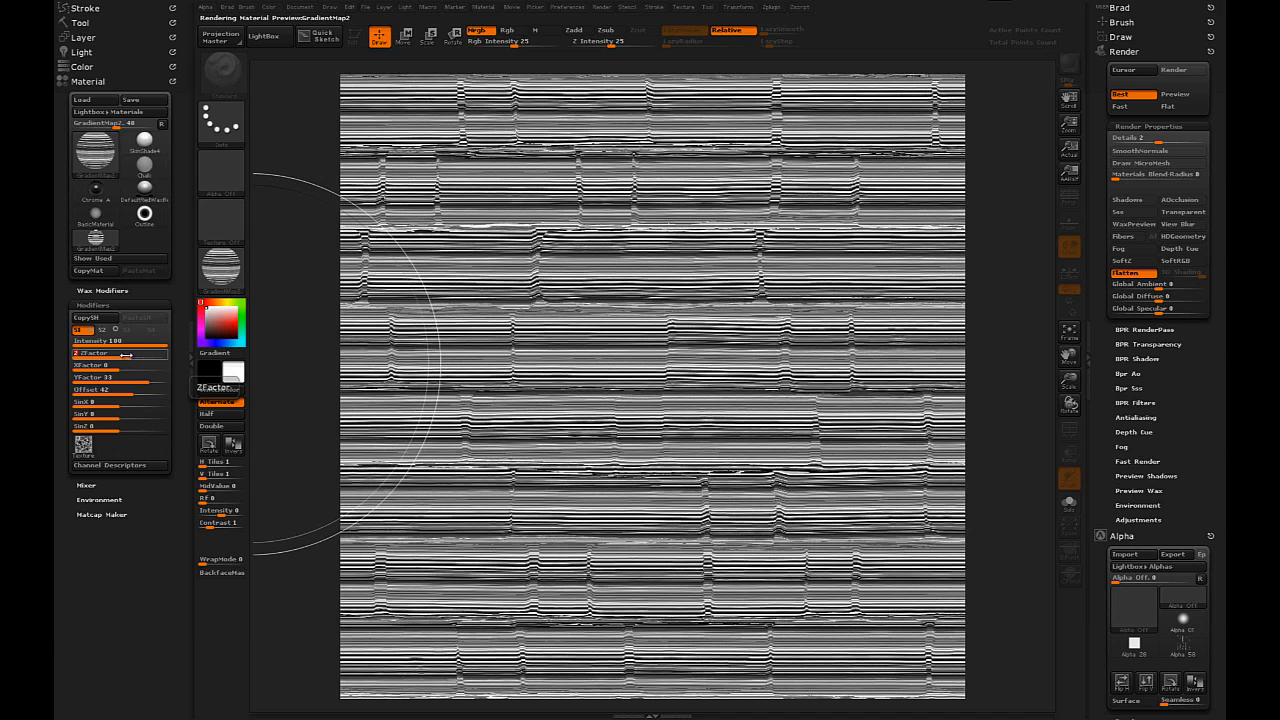
pyautogui.moveTo(80, 352); pyautogui.dragTo(130, 352)
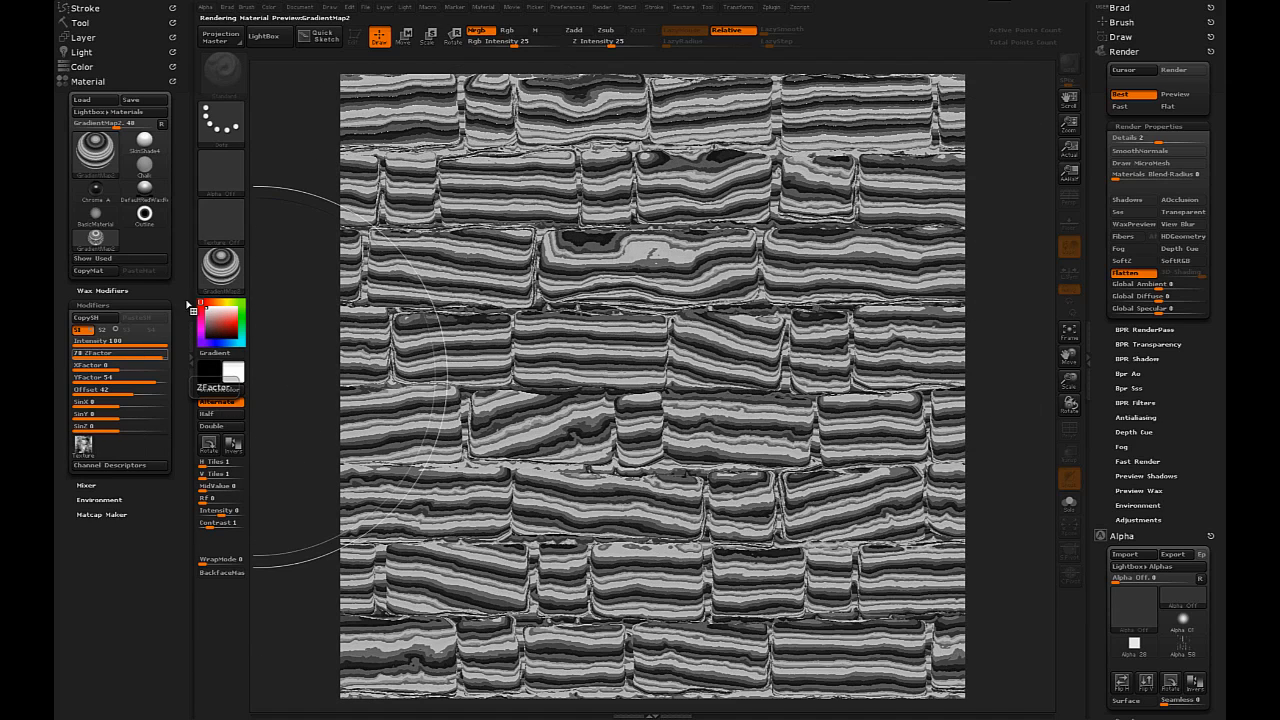
pyautogui.click(220, 268)
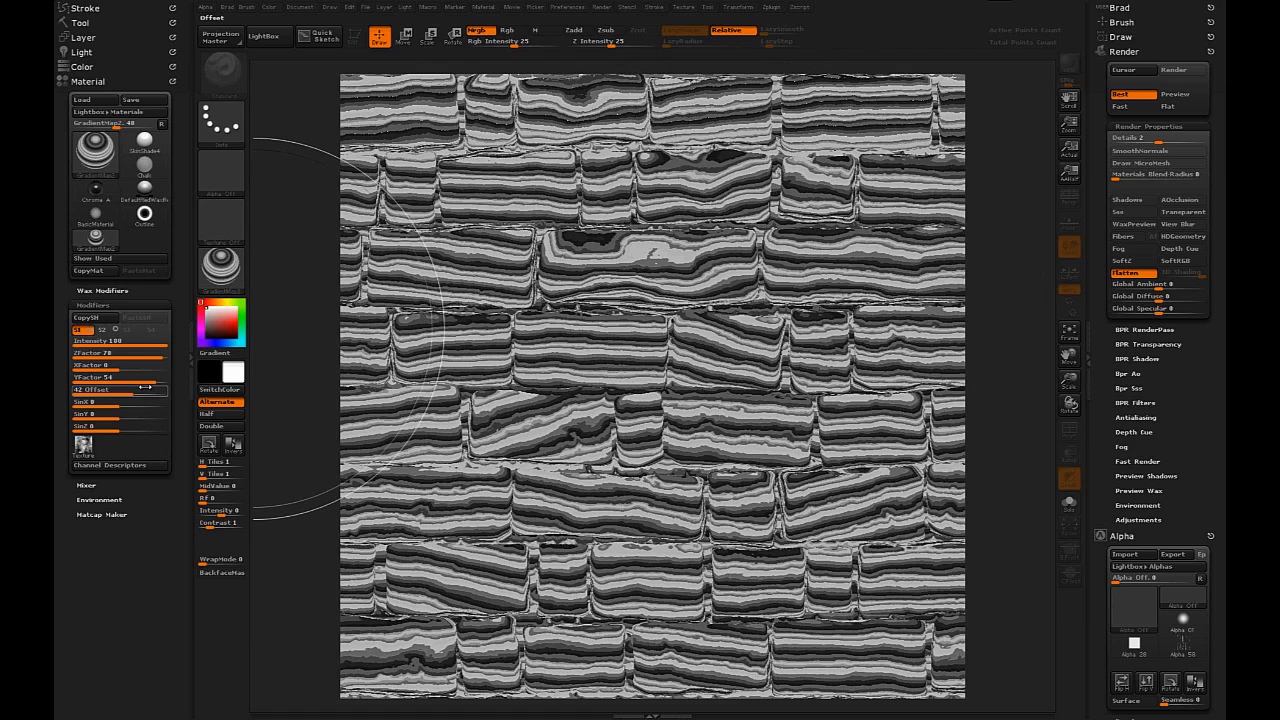
pyautogui.moveTo(110, 376); pyautogui.dragTo(144, 376)
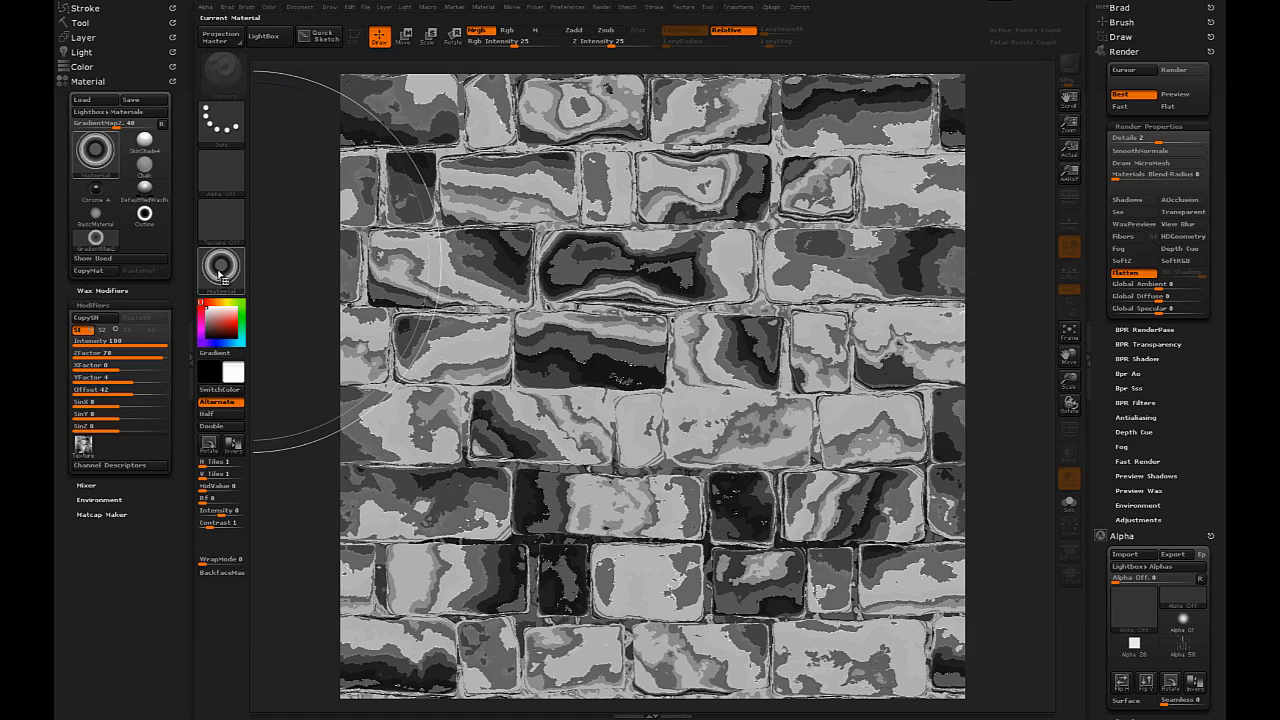
# Re-render the brick wall with the blotchy grey banded material using BPR.
pyautogui.click(220, 270)
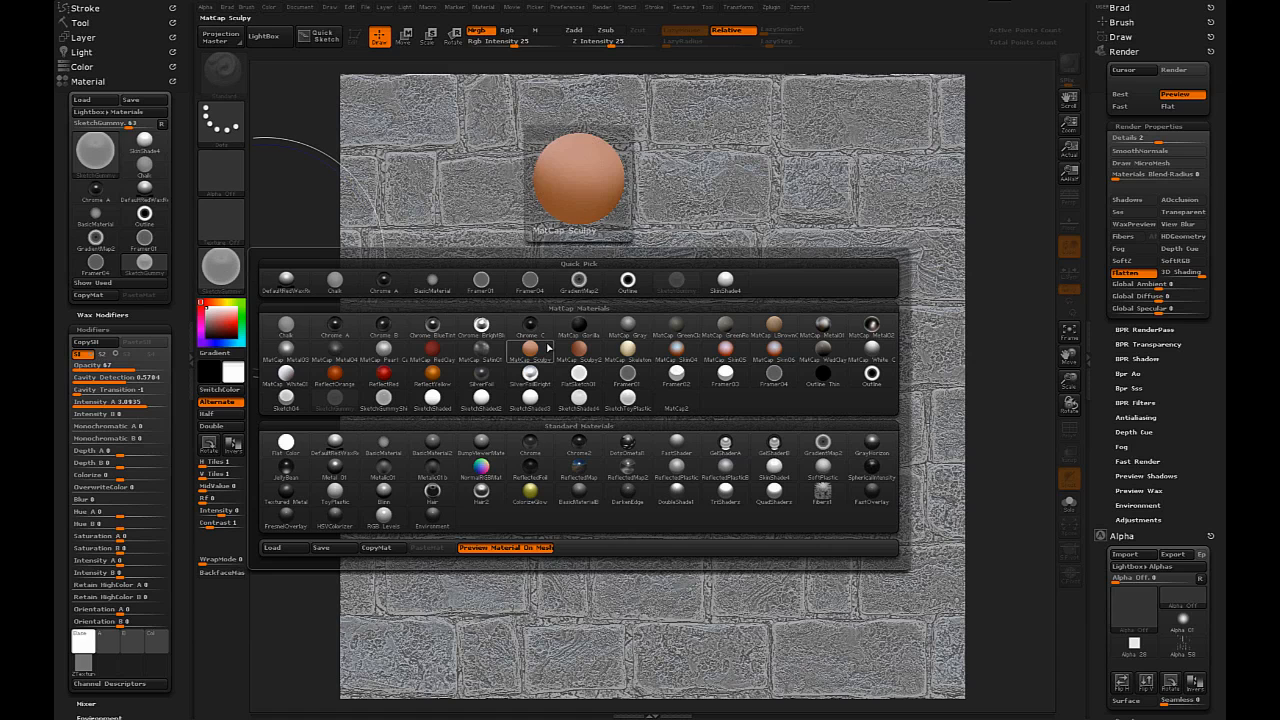
# Apply a white speckled material from the palette and save it to disk as a .zmt file.
pyautogui.click(576, 348)
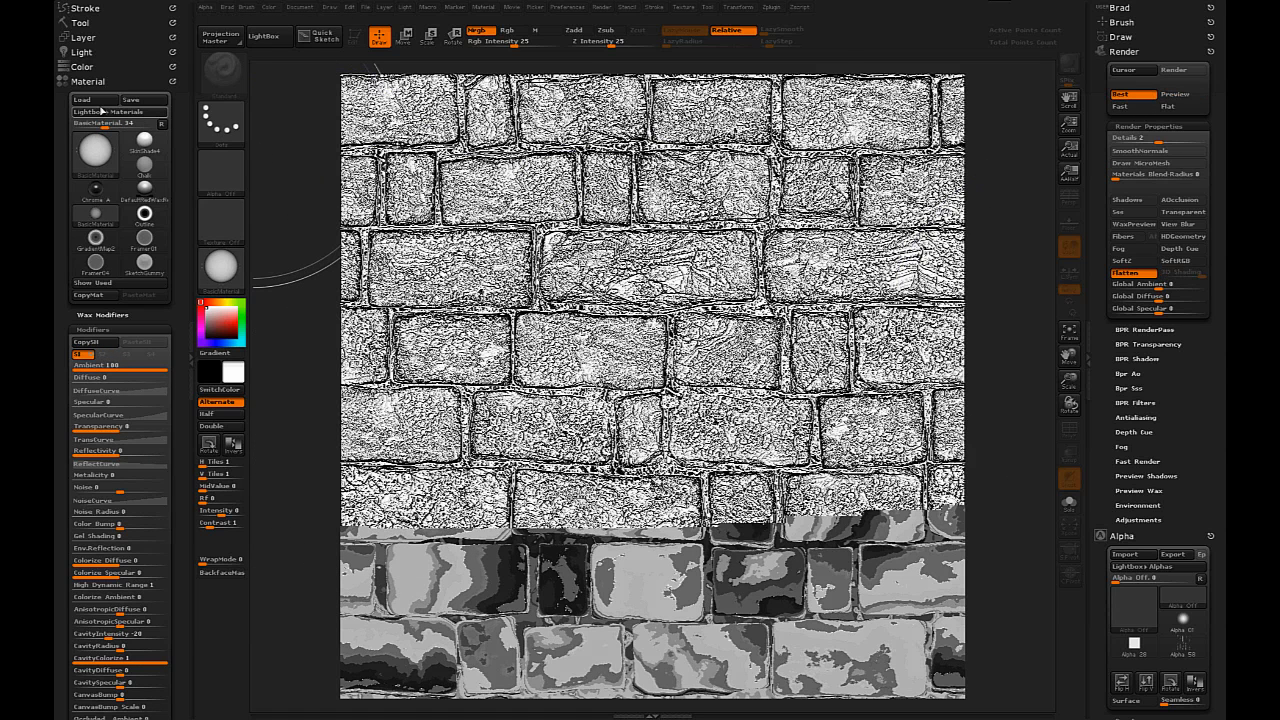
pyautogui.click(130, 100)
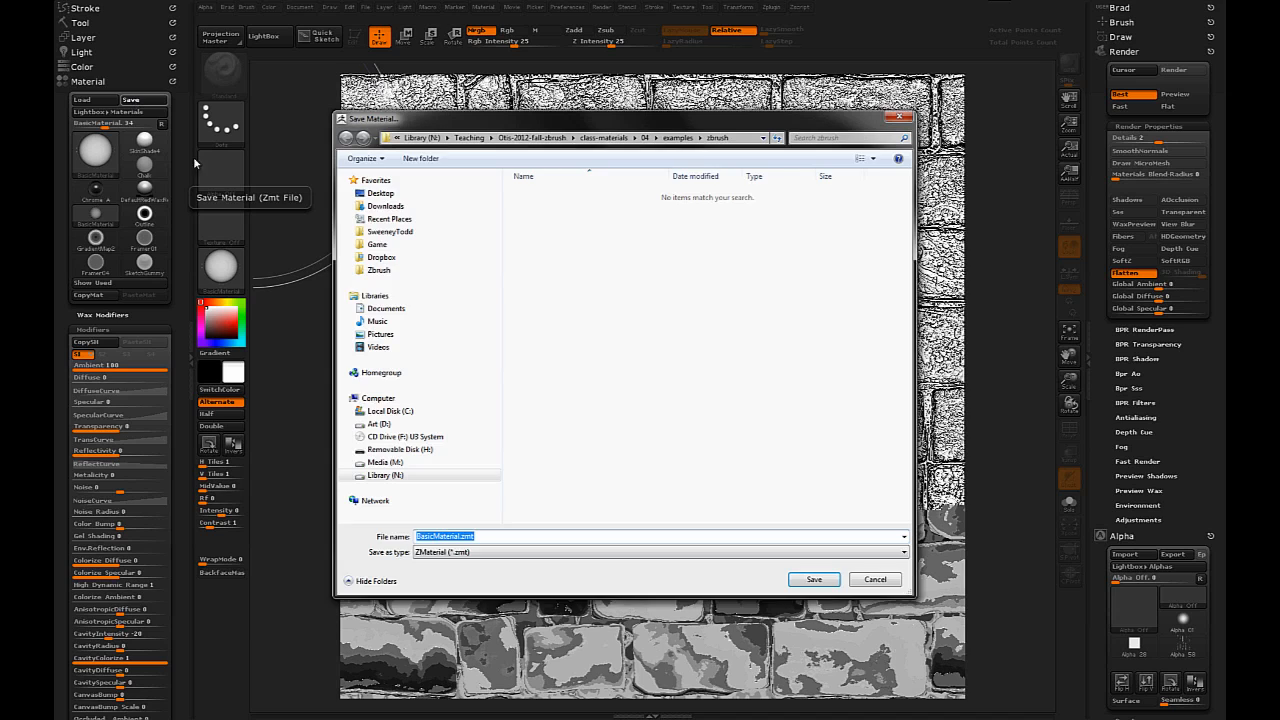
pyautogui.click(876, 580)
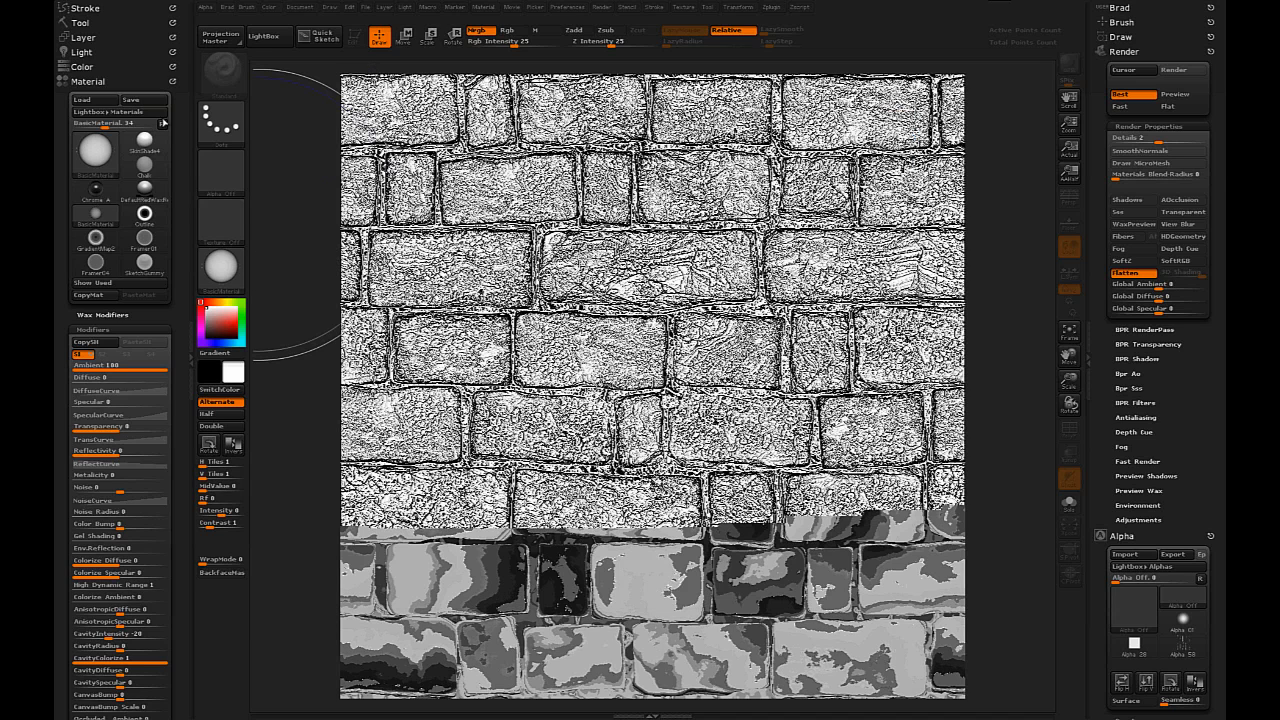
pyautogui.moveTo(132, 100)
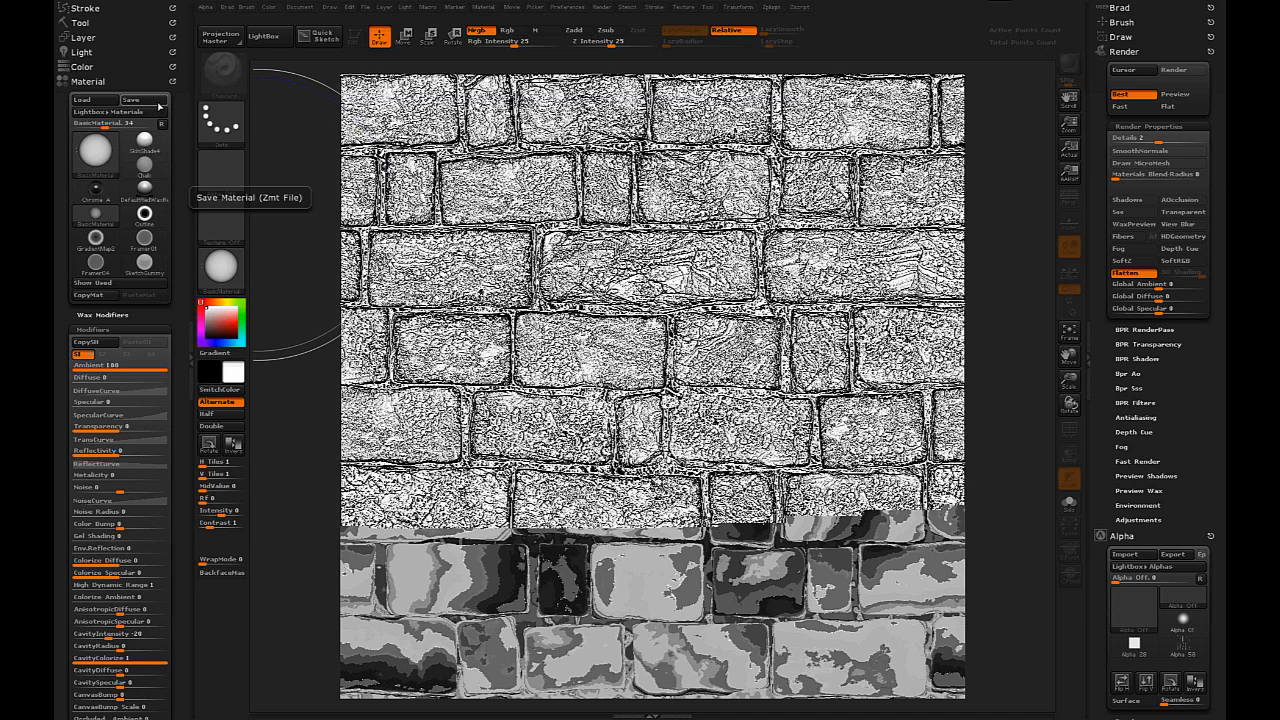